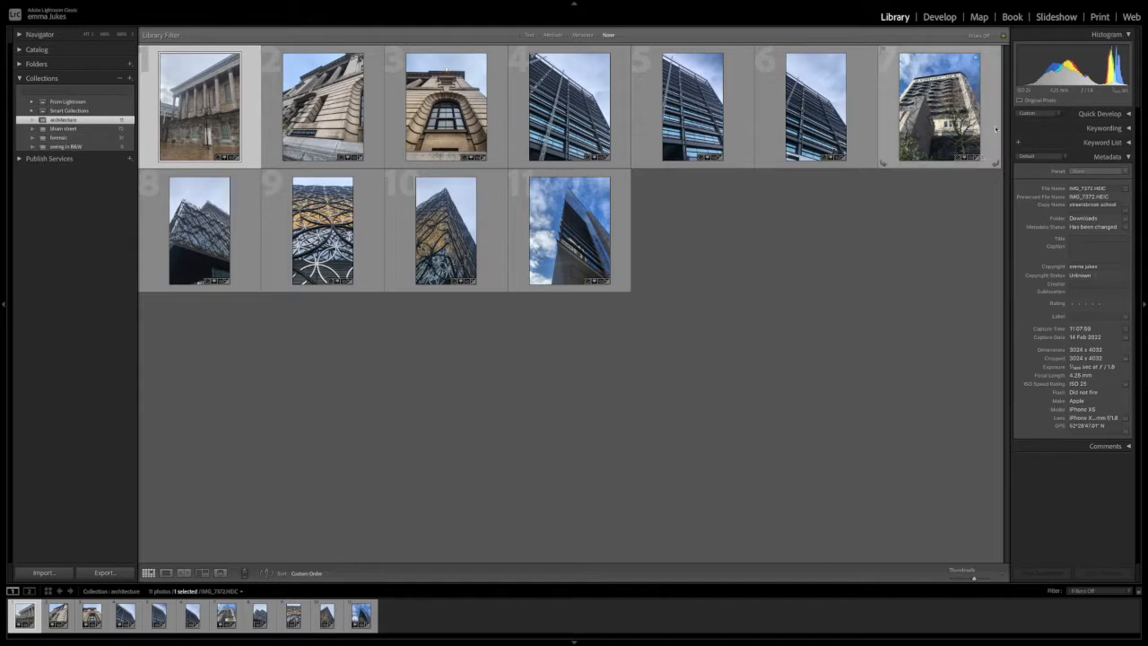
# - Open the town hall photo in Develop and expand the Presets panel
pyautogui.click(939, 16)
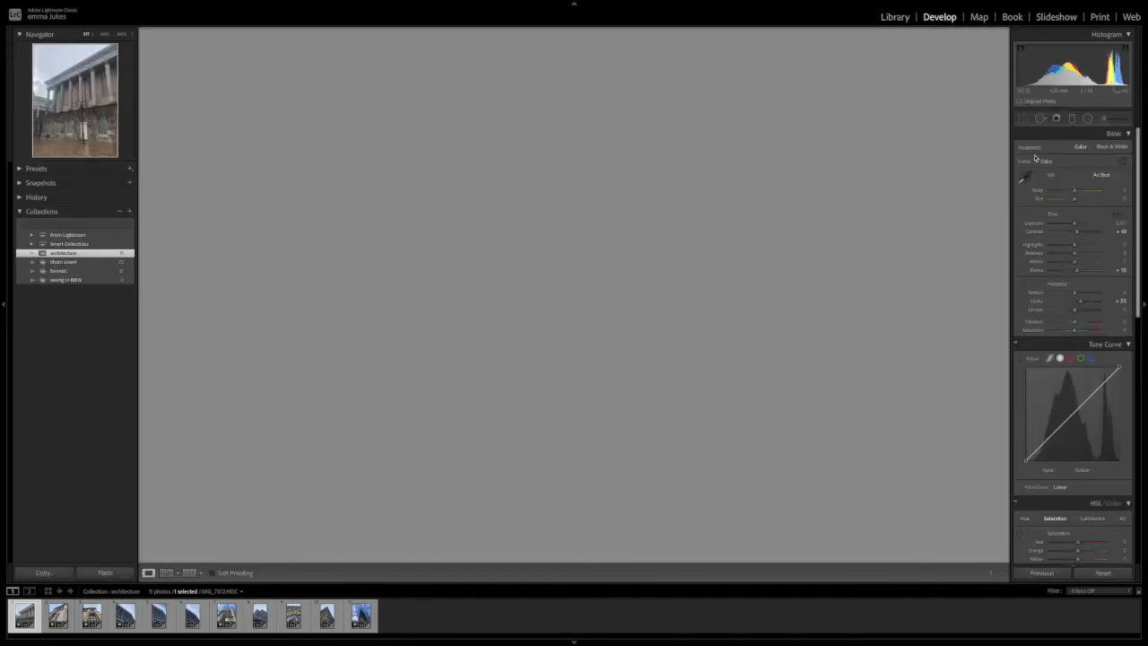
pyautogui.click(25, 615)
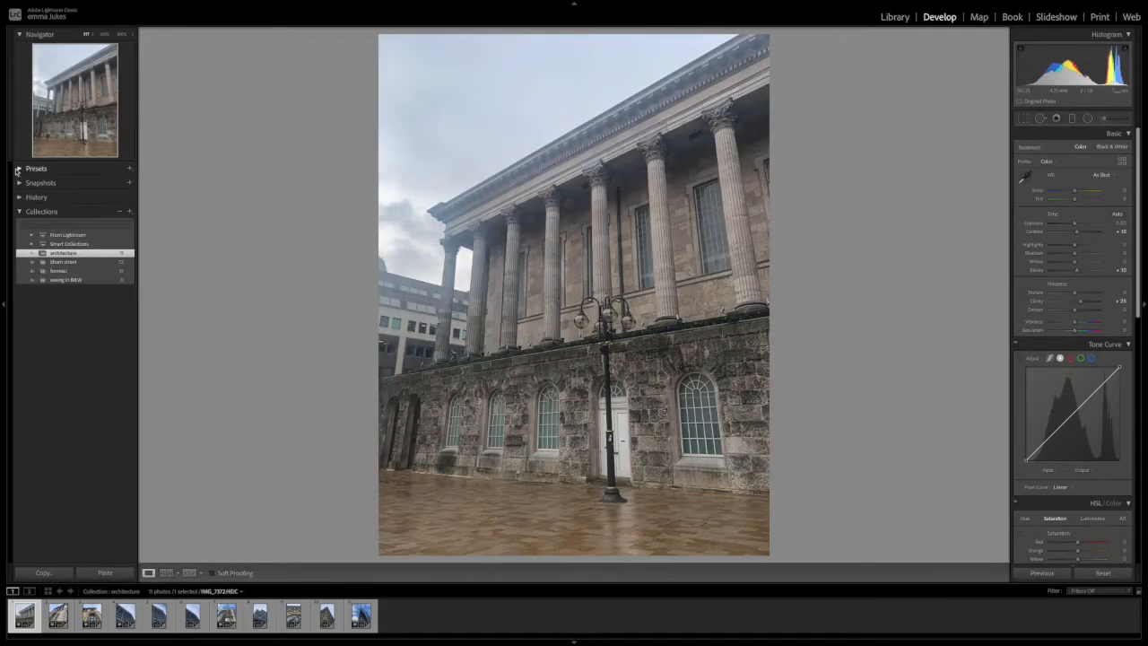
pyautogui.click(19, 169)
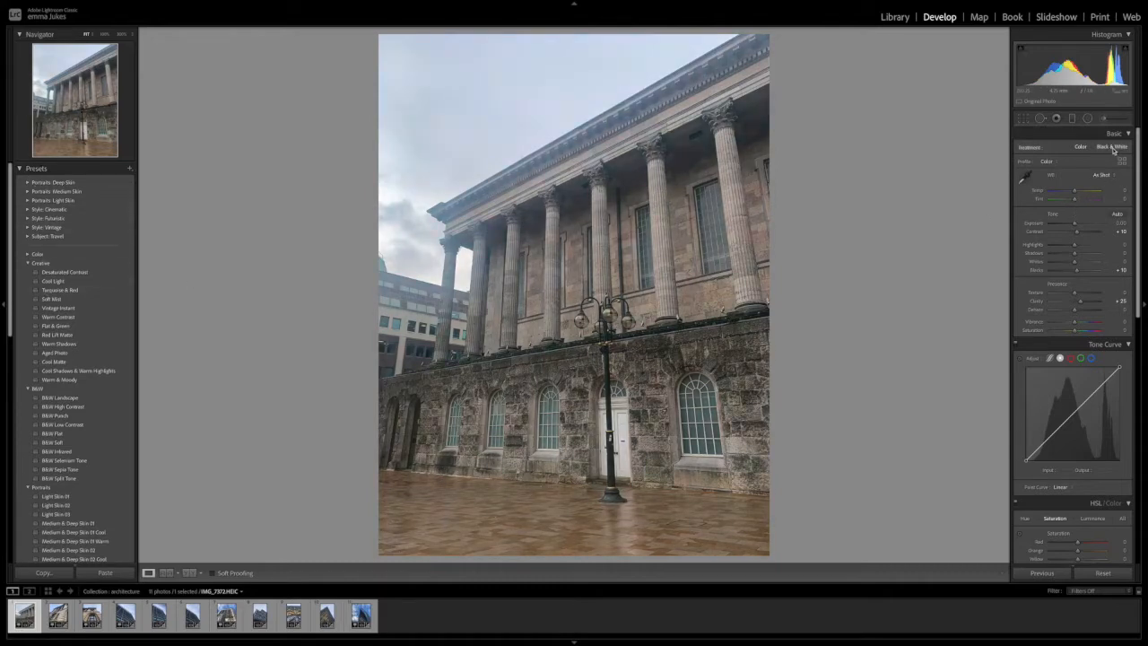
# - Convert the town hall photo to black and white and reveal the B&W preset group
pyautogui.click(1112, 147)
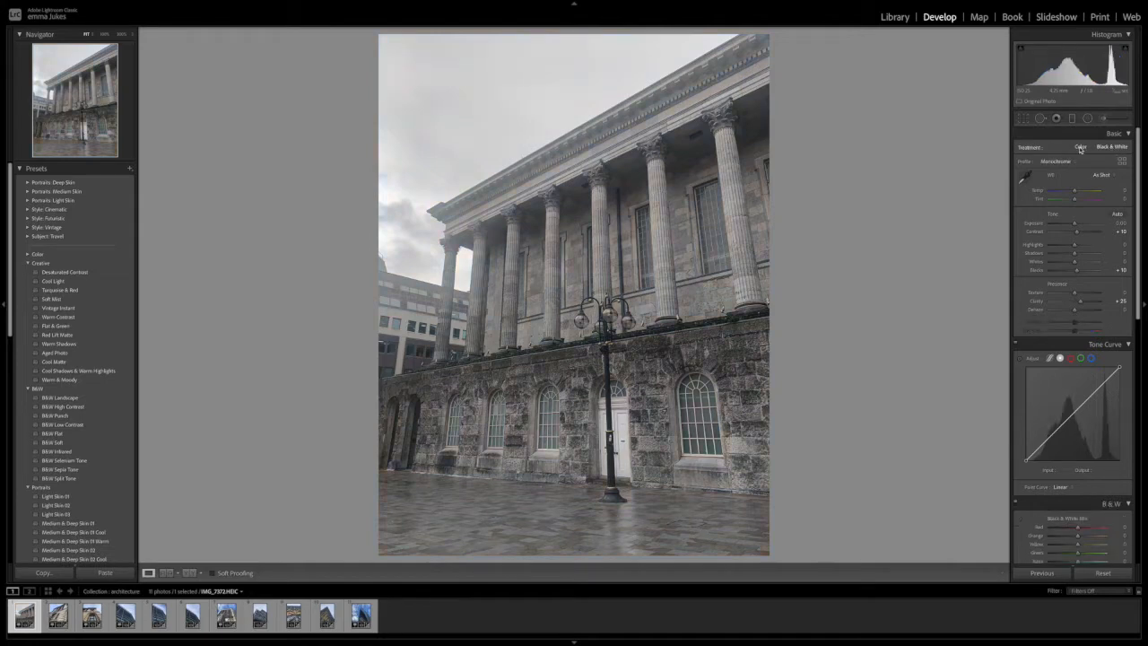
pyautogui.click(1079, 147)
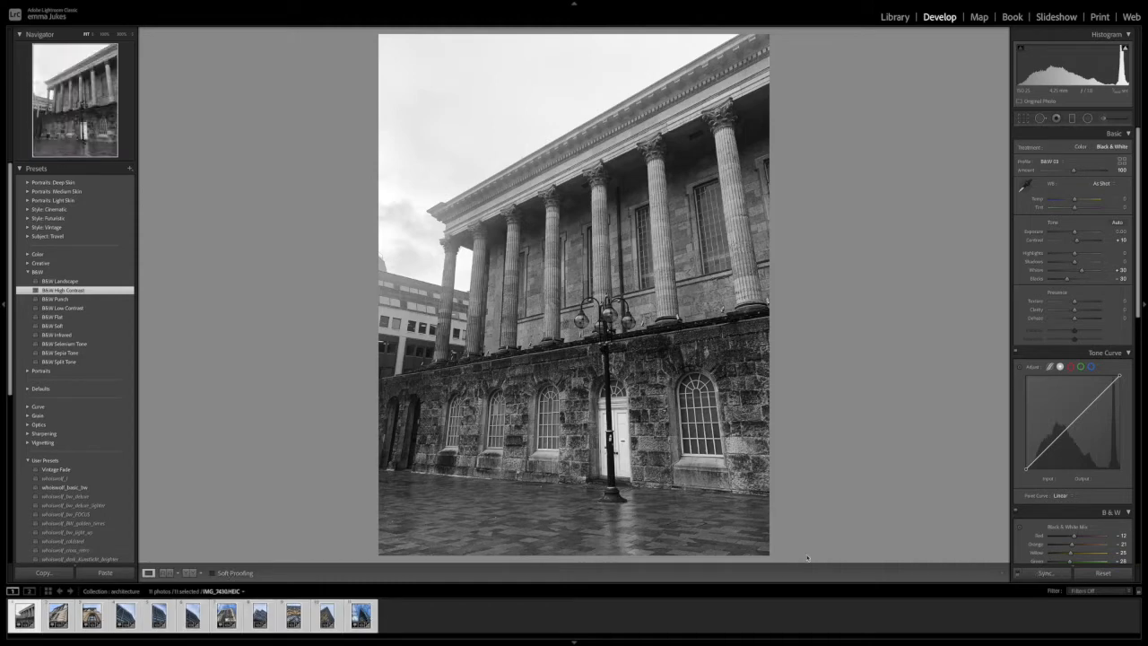
# - Sync the town hall's black and white settings to all selected architecture photos
pyautogui.click(1043, 574)
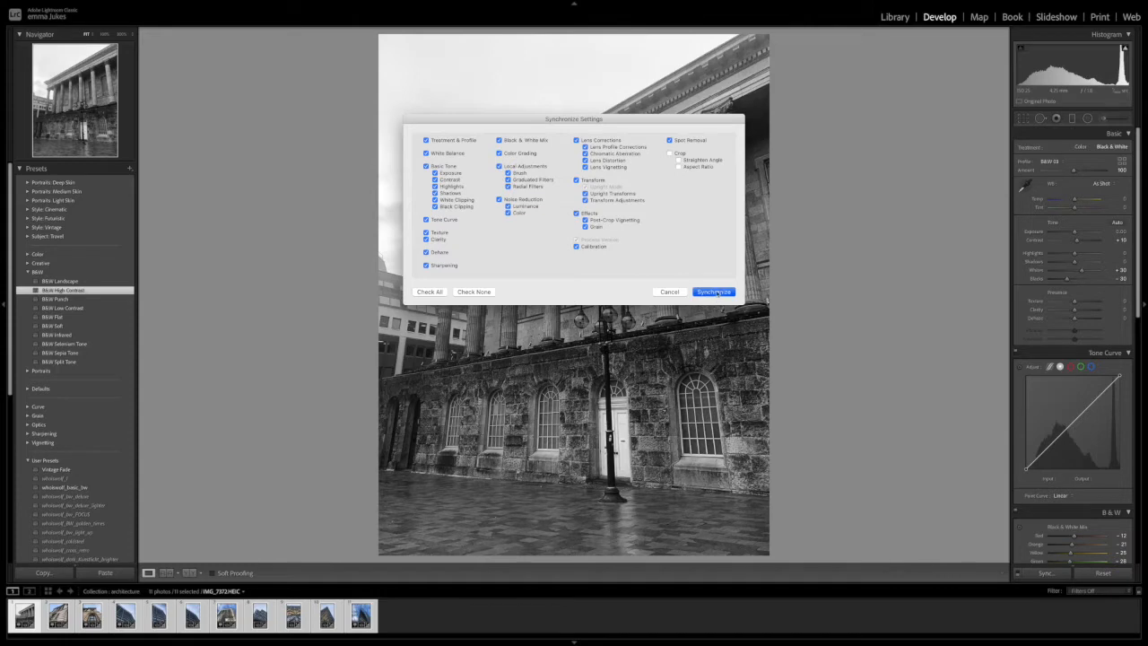
pyautogui.click(714, 291)
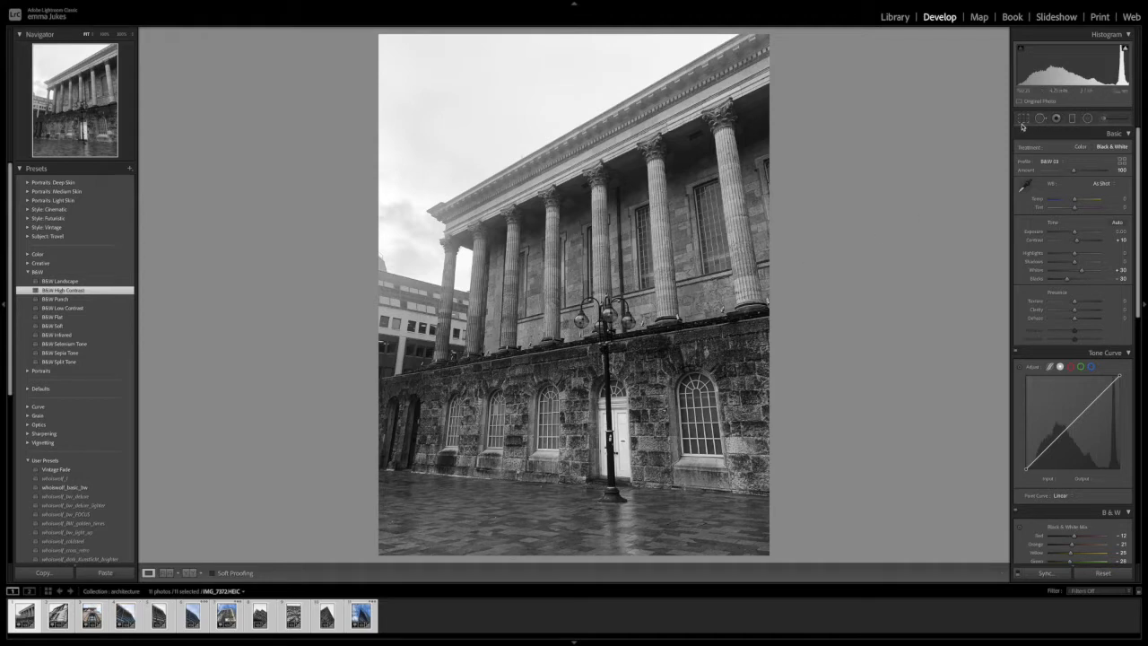
# - Crop the town hall photo to the portrait print aspect ratio
pyautogui.click(1022, 118)
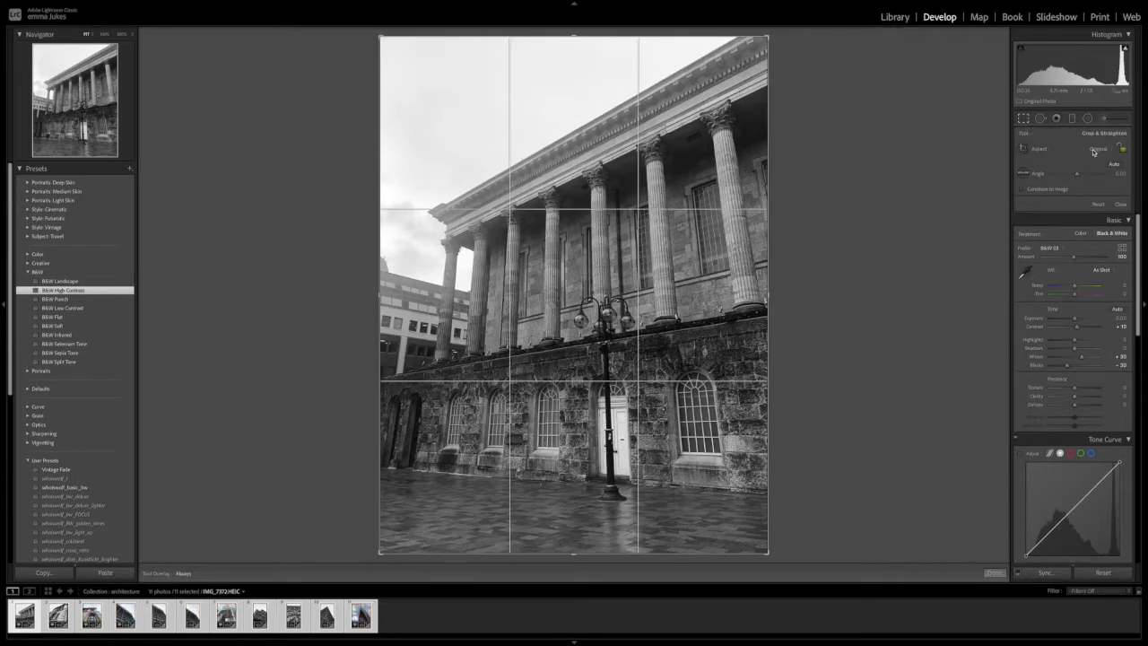
pyautogui.click(1098, 149)
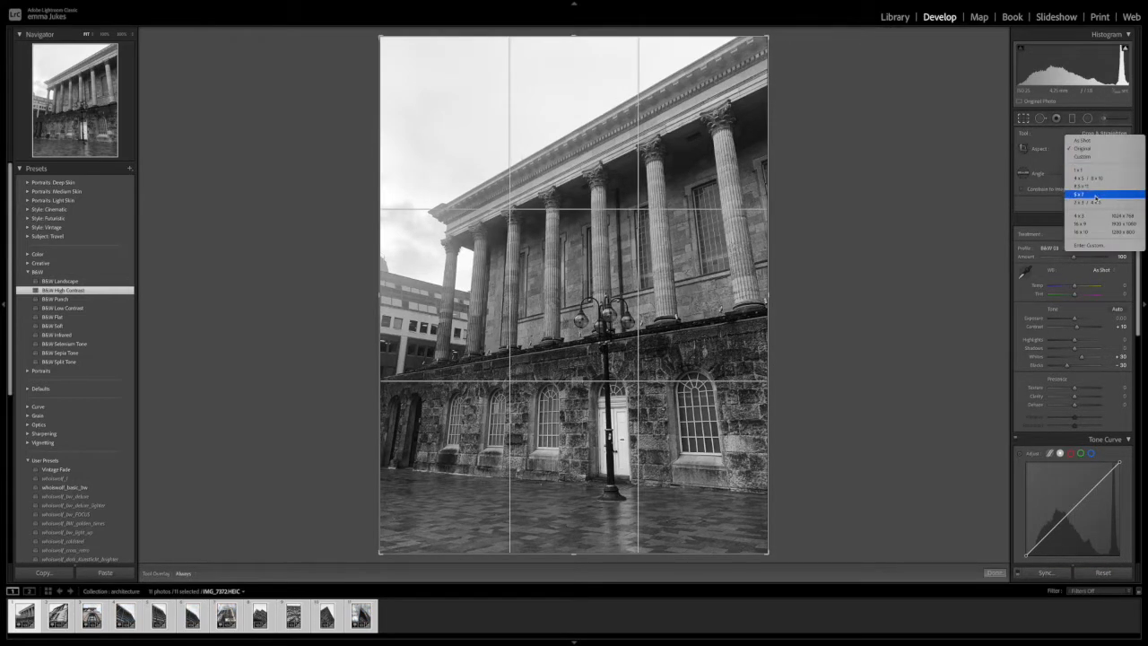
pyautogui.click(1094, 194)
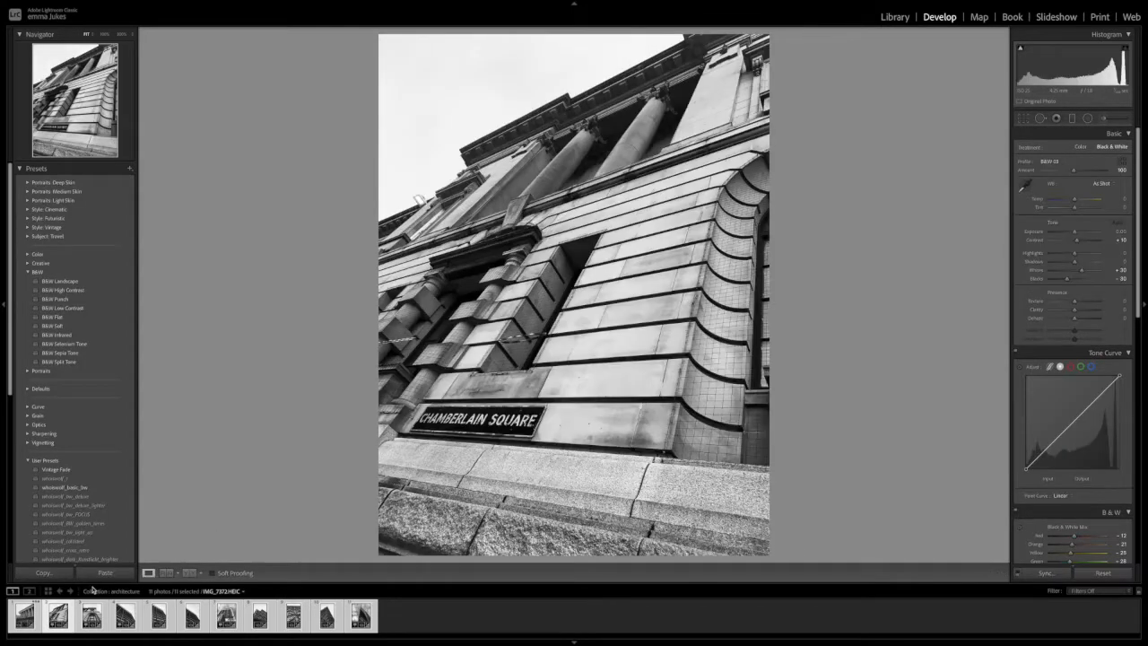
# - Crop the Chamberlain Square photo and the next photos to the same portrait print ratio
pyautogui.click(1022, 118)
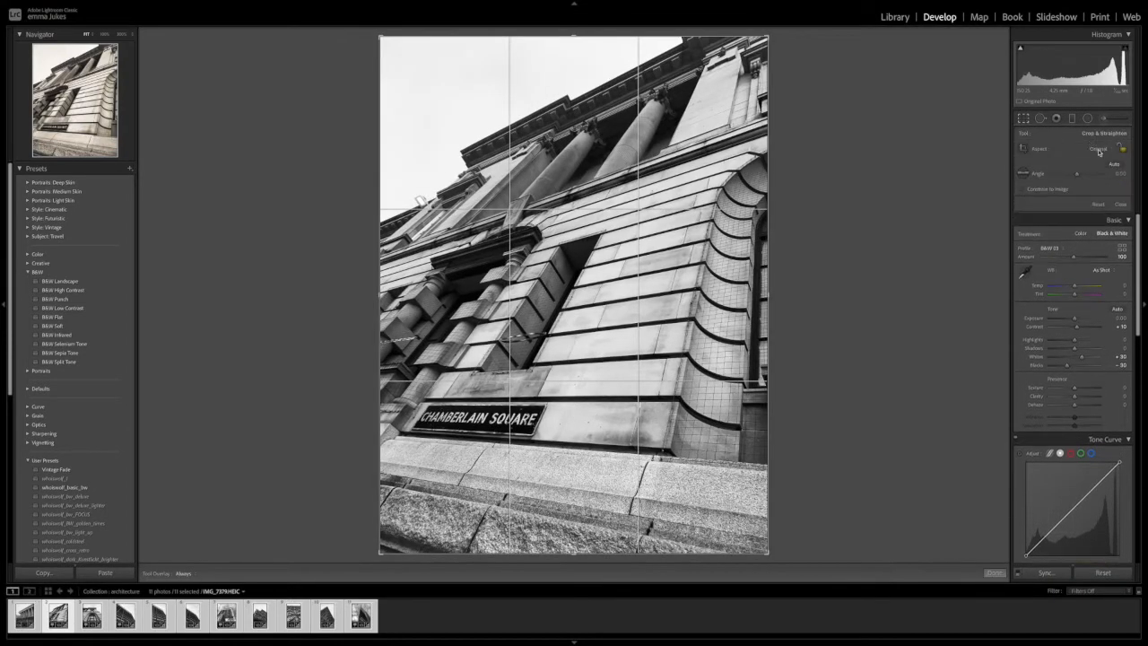
pyautogui.click(1097, 148)
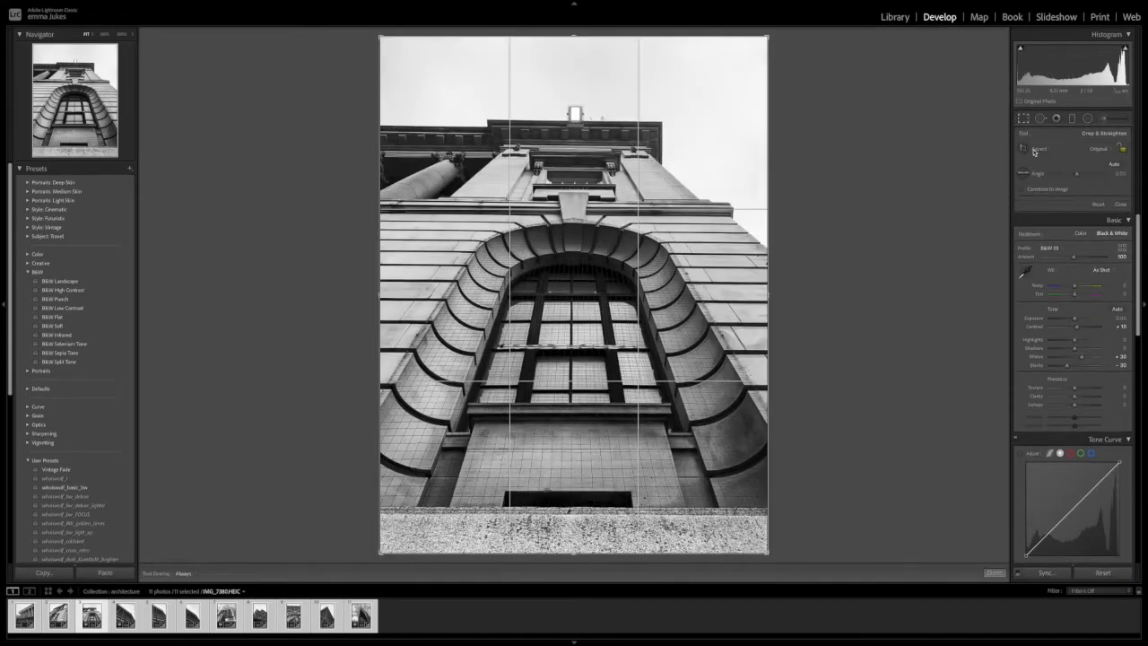
pyautogui.click(1101, 149)
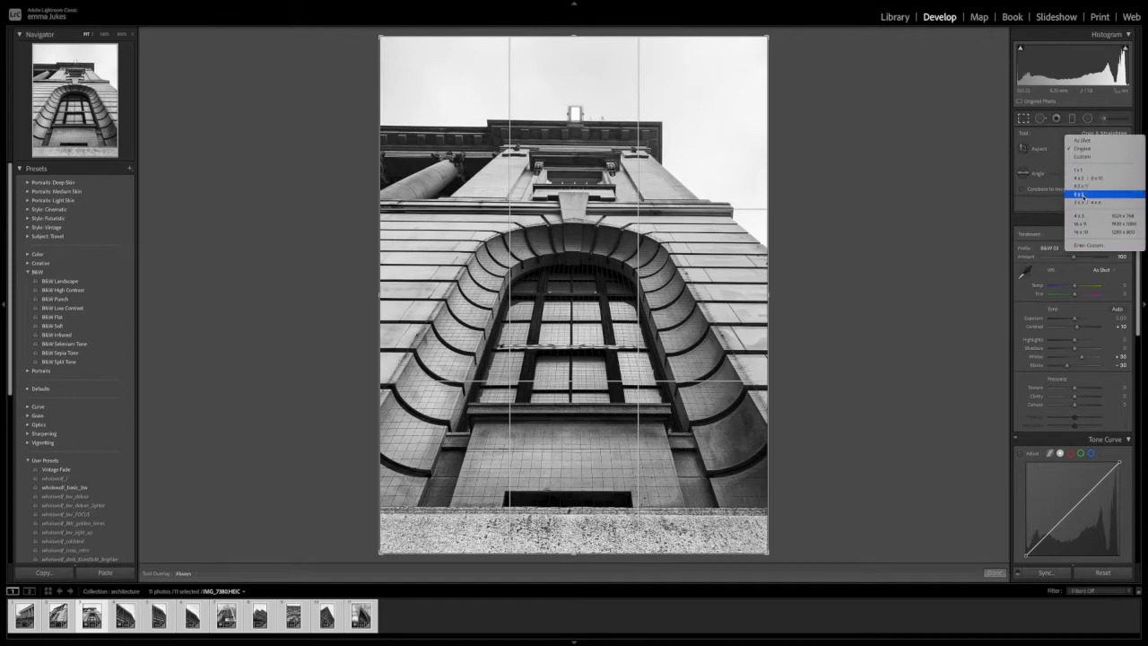
pyautogui.click(1080, 193)
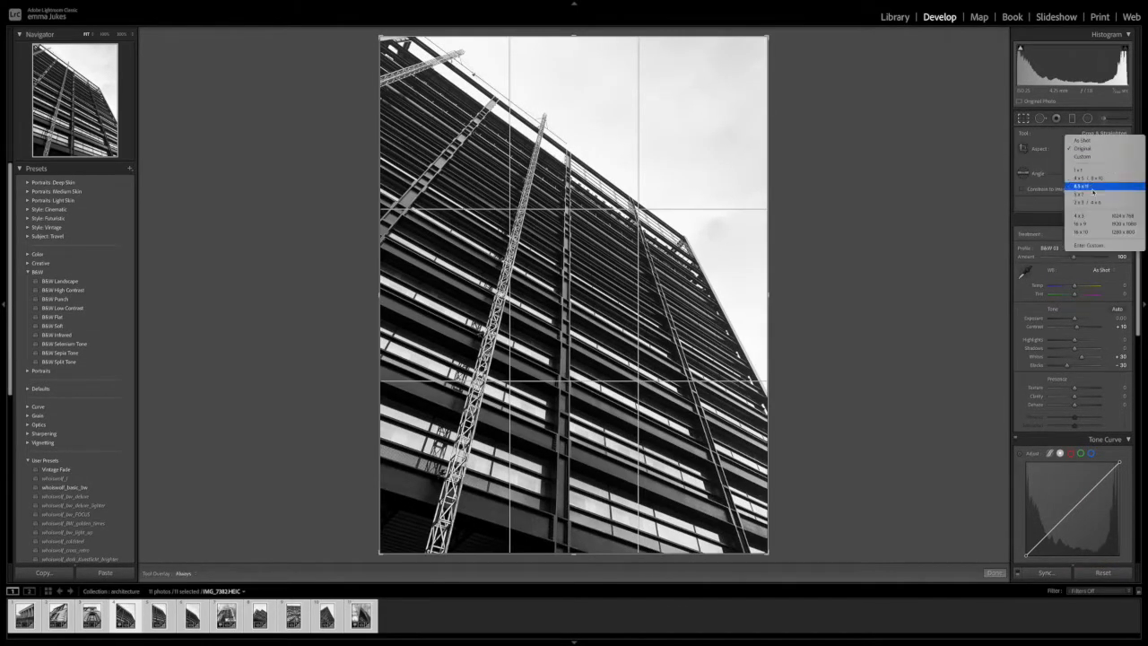
pyautogui.click(1090, 187)
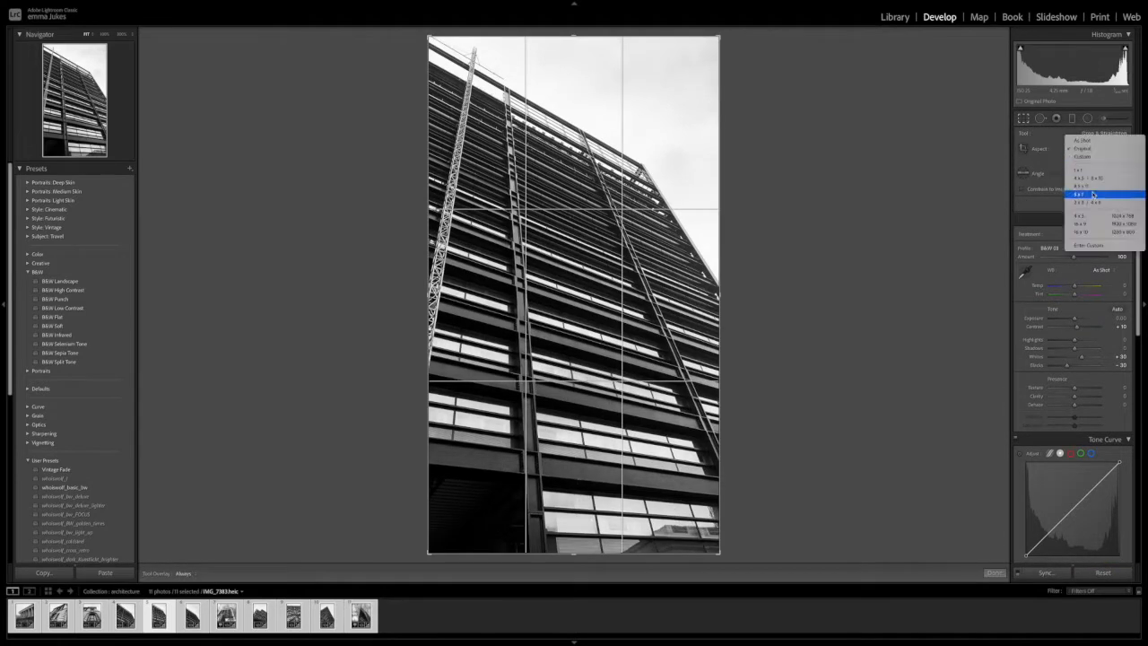
pyautogui.click(1083, 194)
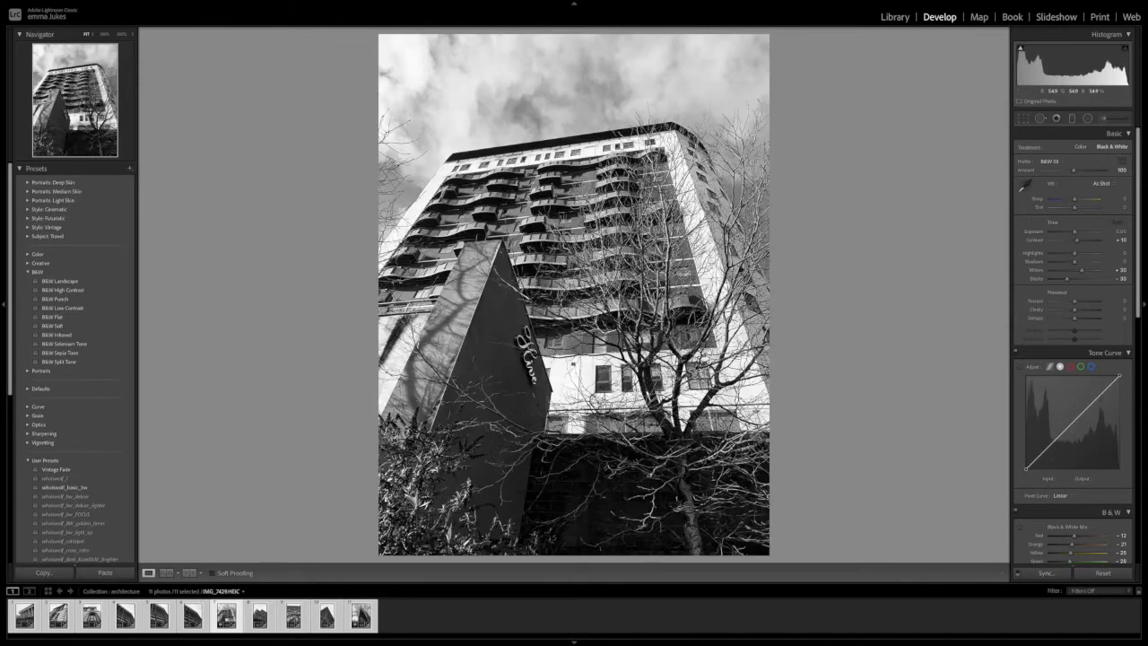
# - Crop the tower photo and both library facade photos to the portrait print ratio
pyautogui.click(1119, 223)
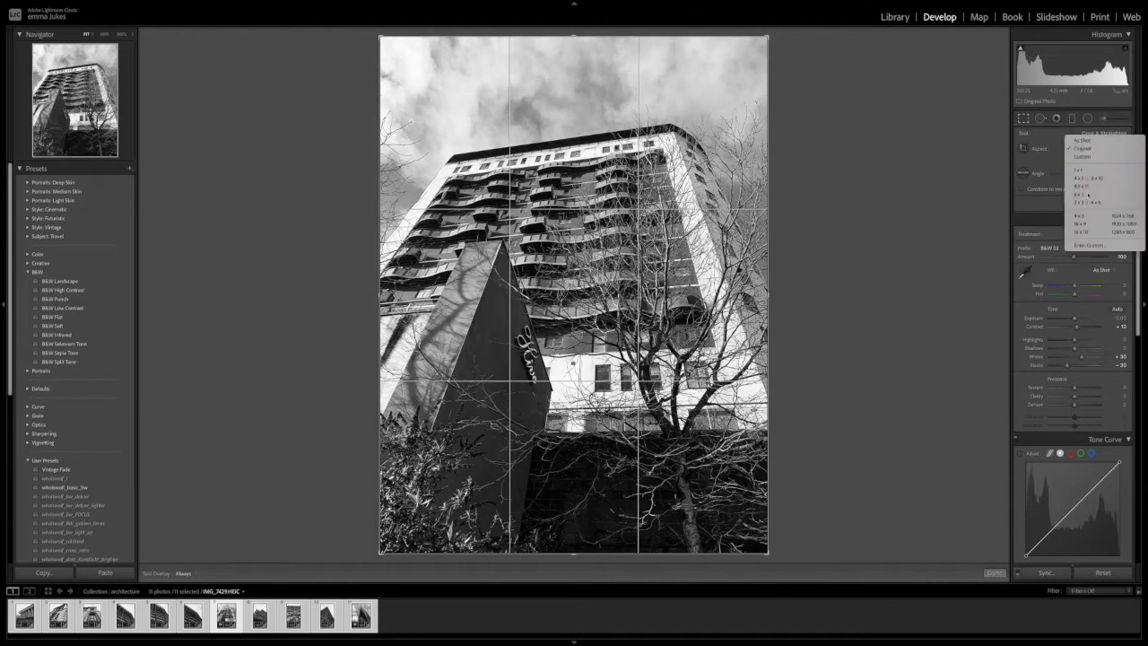
pyautogui.click(1085, 196)
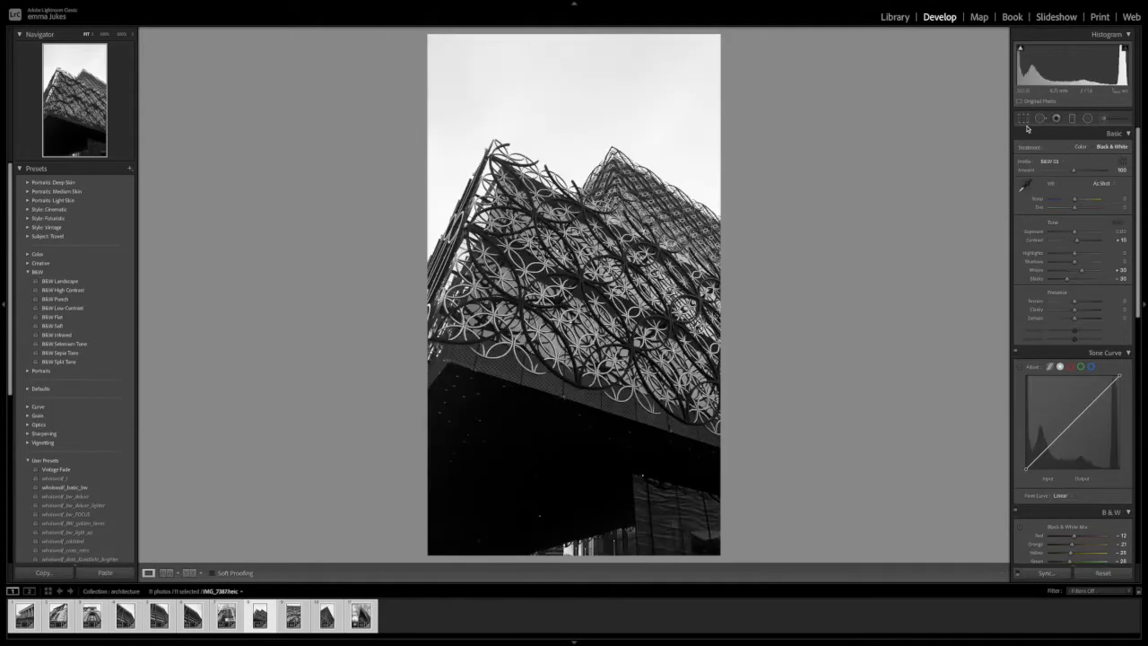
pyautogui.click(1022, 118)
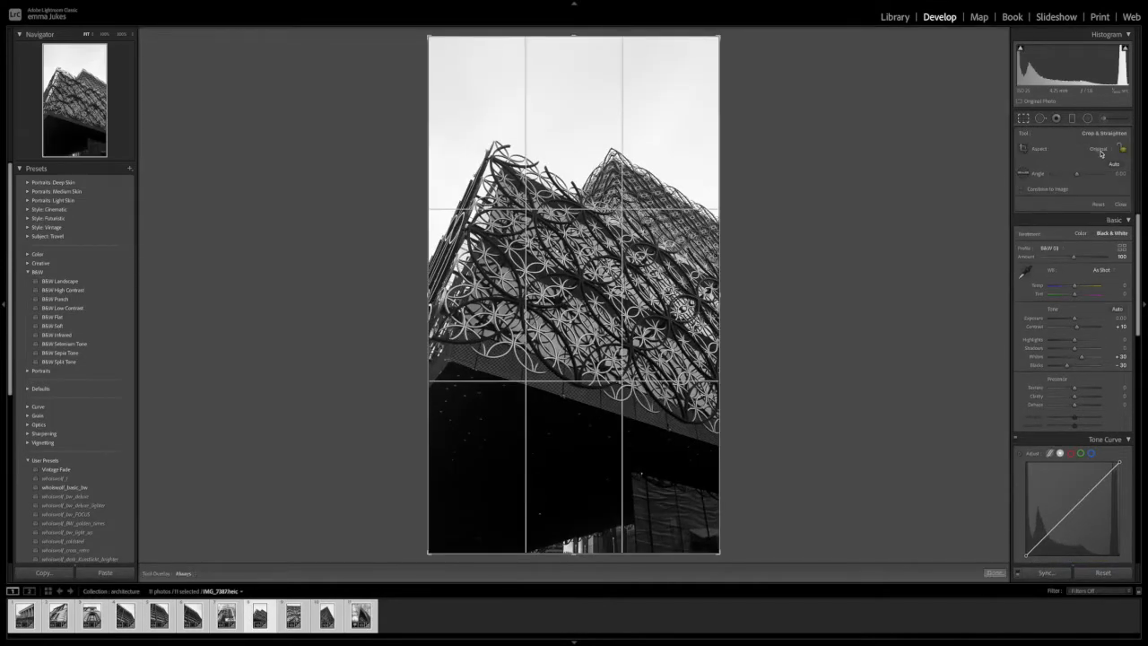
pyautogui.click(1097, 149)
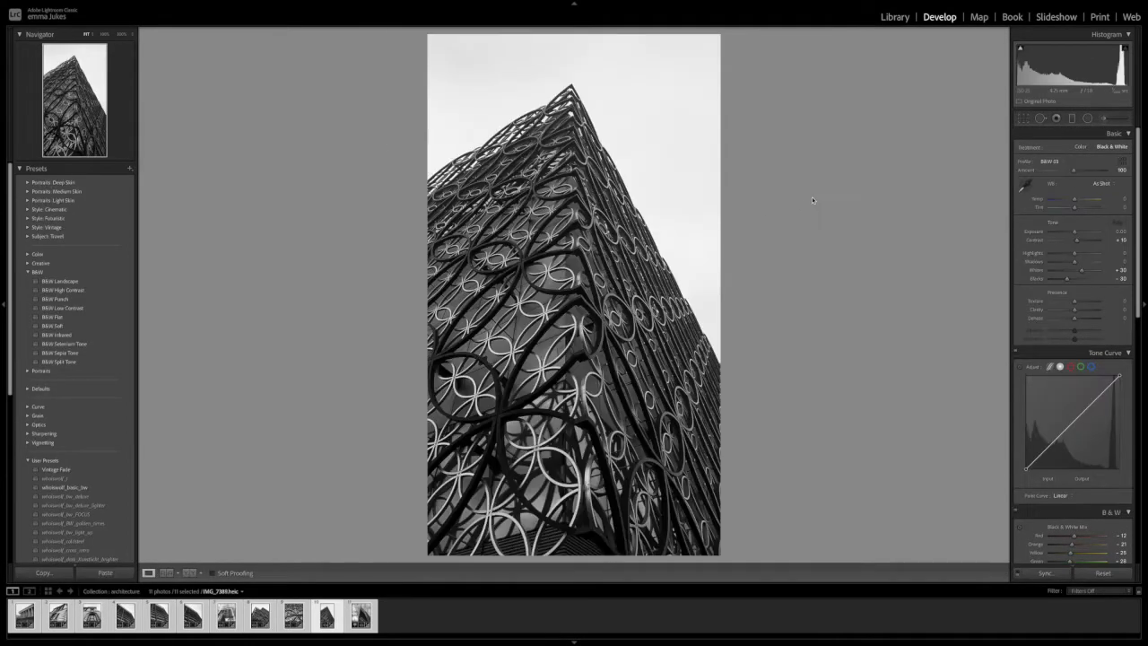
pyautogui.click(1022, 118)
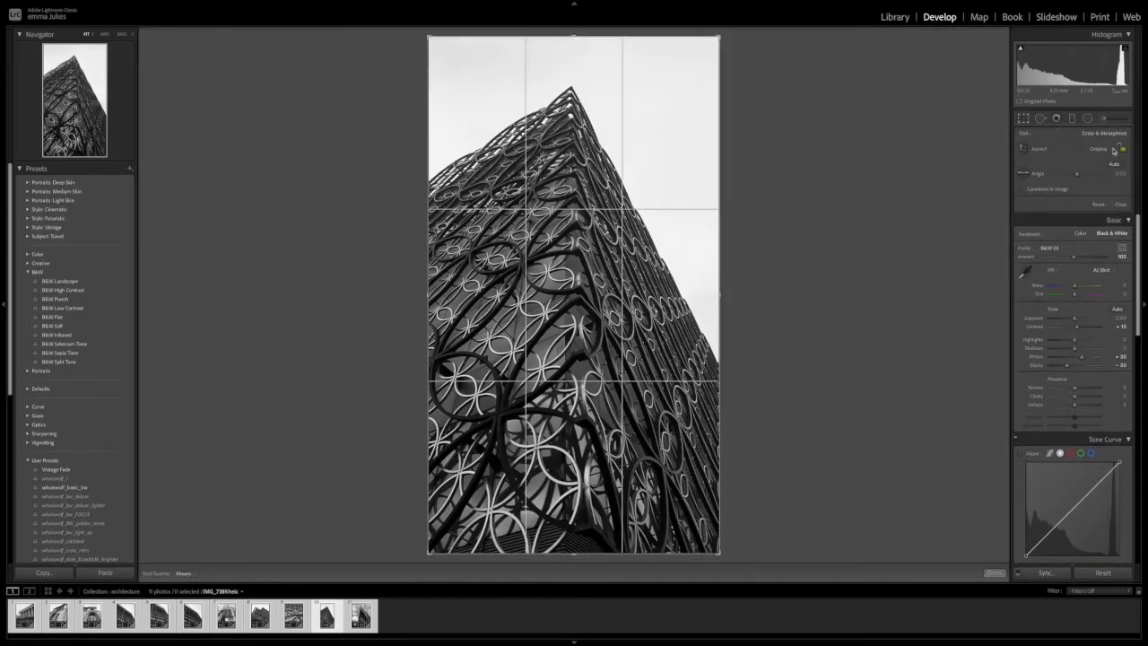
pyautogui.click(1102, 147)
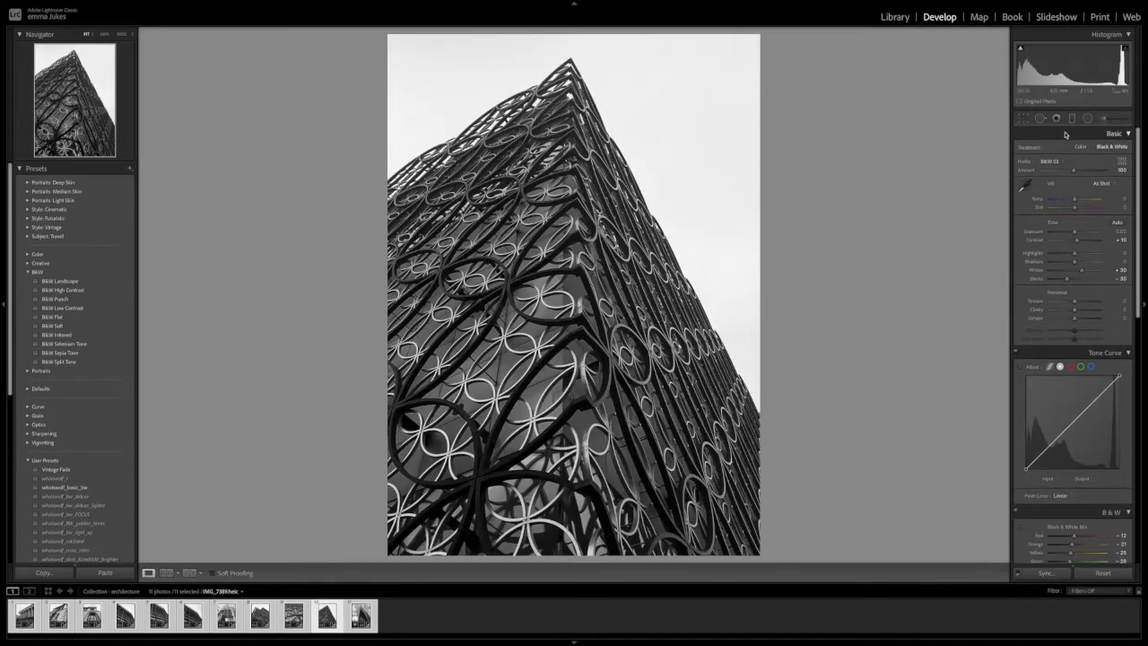
# - Crop the glass tower photo to the print ratio and adjust its inverted negative tones
pyautogui.click(327, 615)
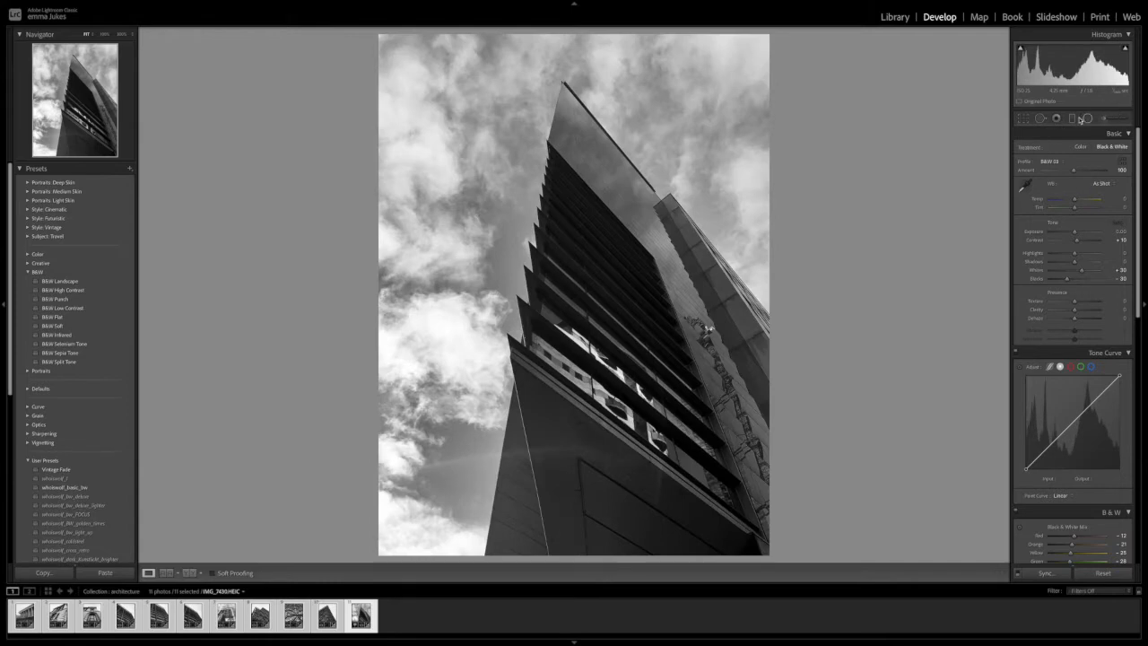
pyautogui.click(1054, 118)
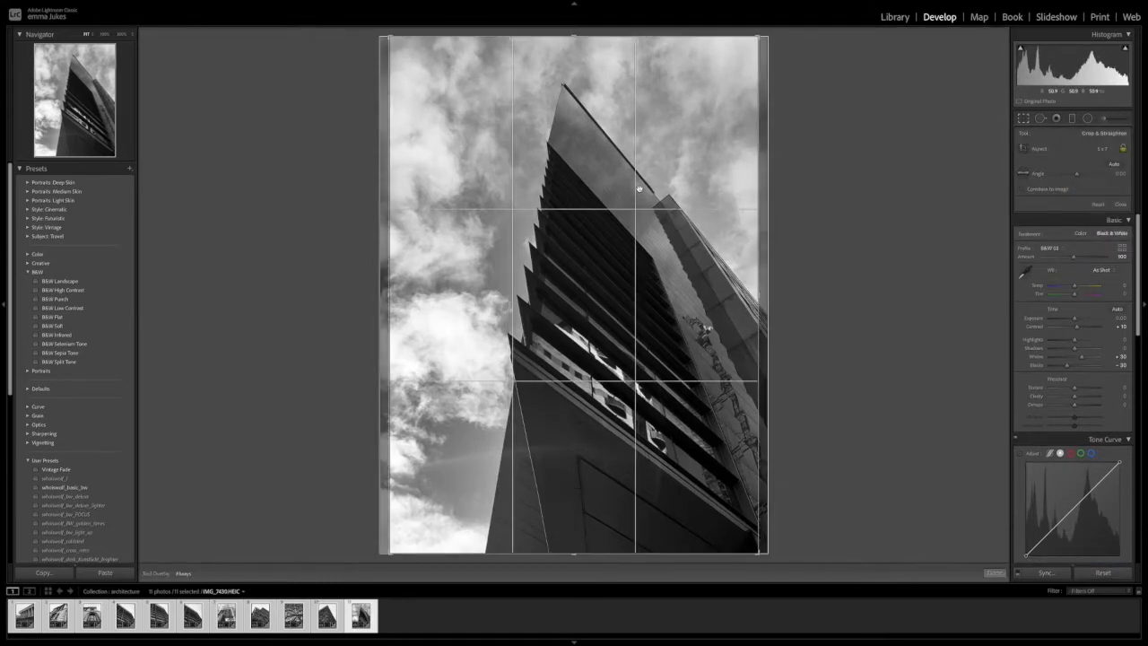
pyautogui.click(993, 574)
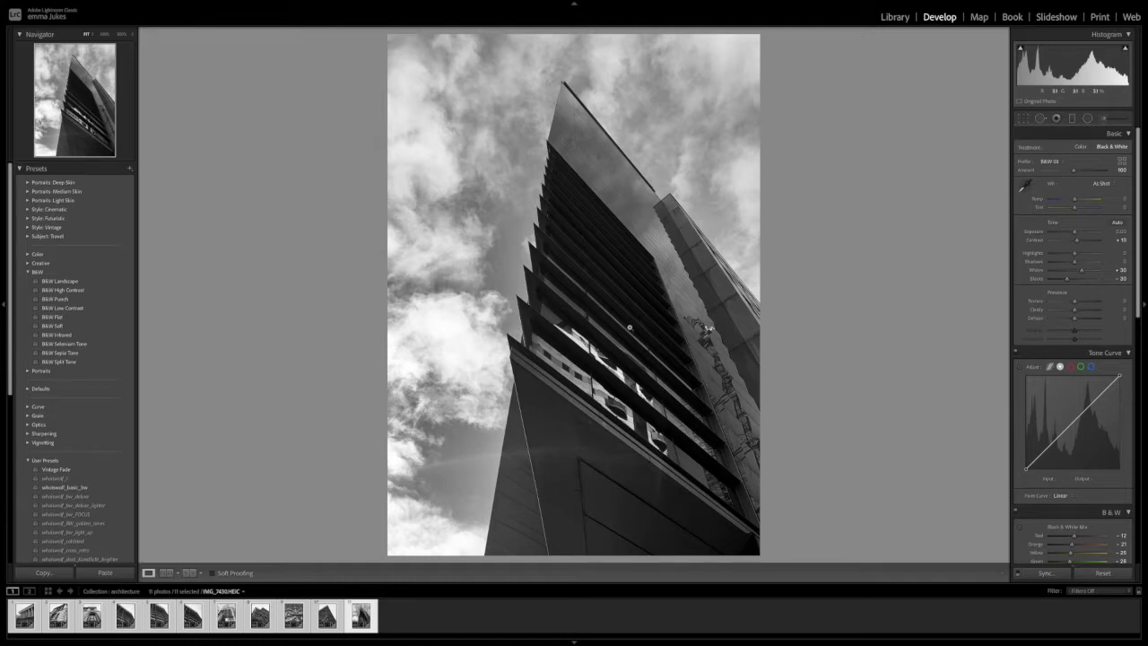
pyautogui.moveTo(792, 394)
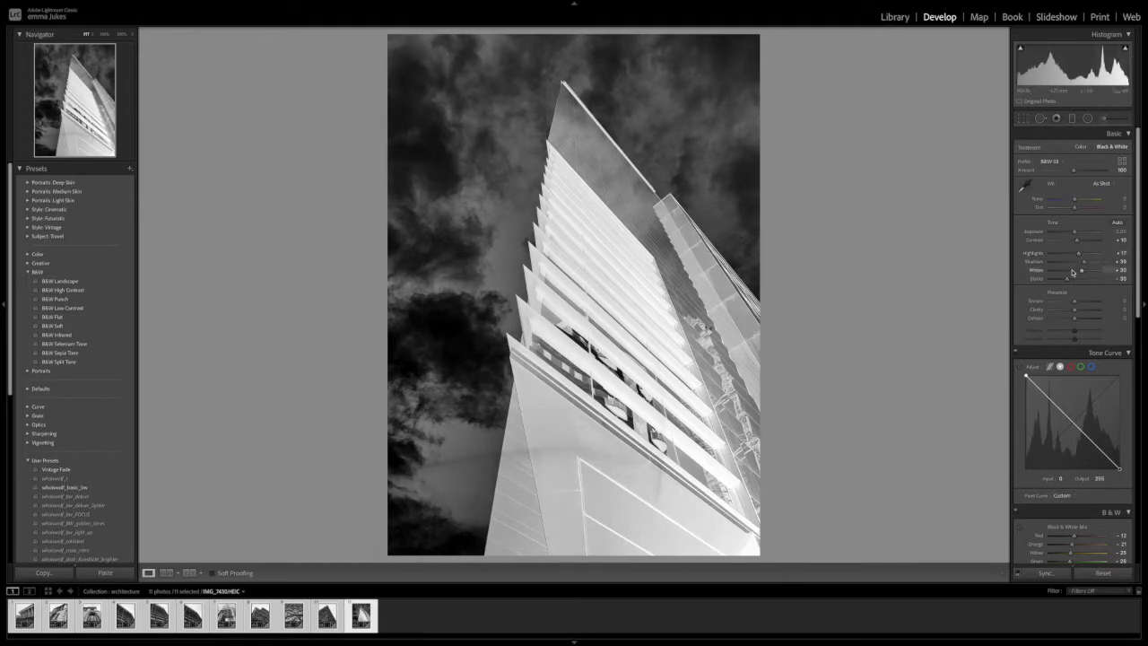
pyautogui.moveTo(1079, 269); pyautogui.dragTo(1085, 269)
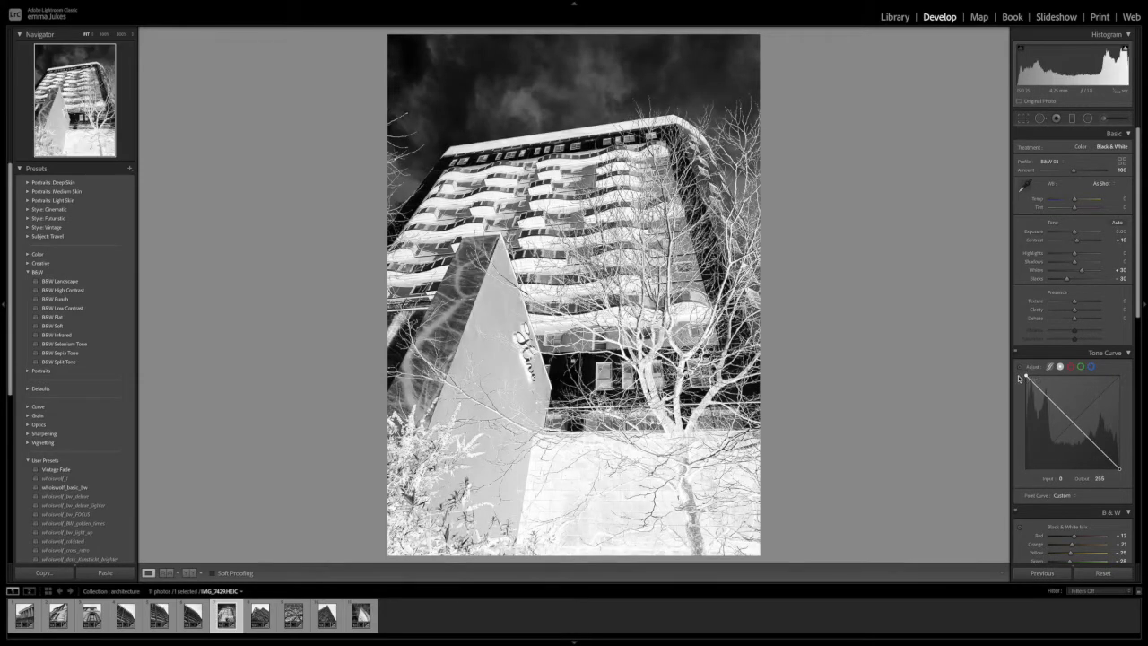
# - Select the columned civic building photo in the filmstrip for editing
pyautogui.click(292, 615)
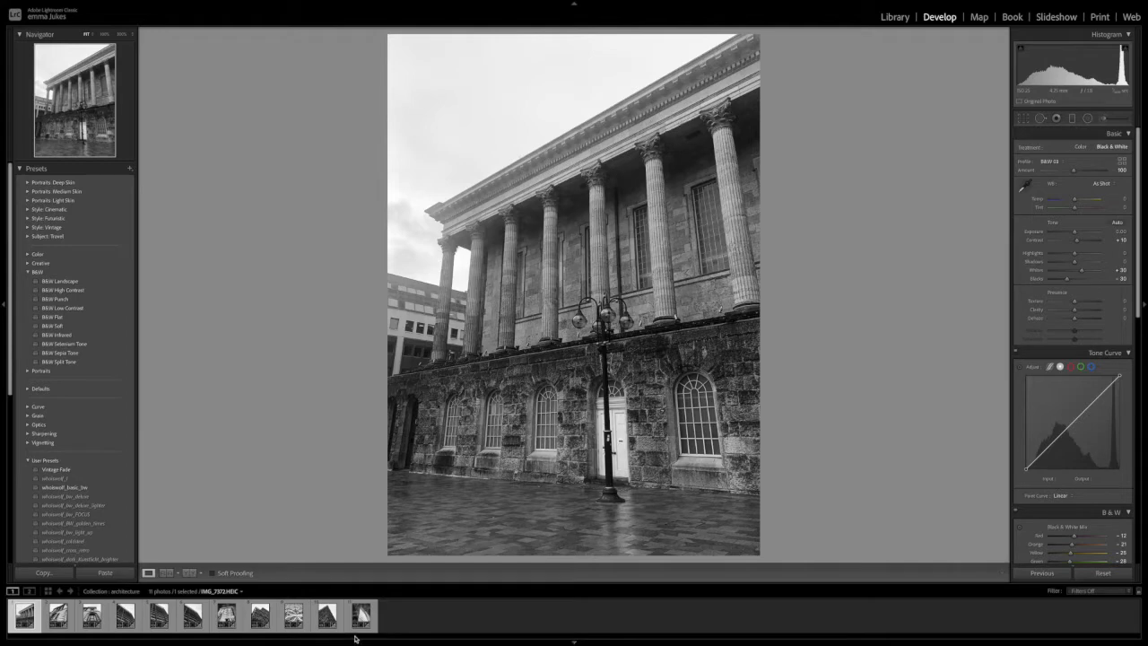
# - Crop the arched window photo around the window and boost the negative's contrast and tones
pyautogui.click(90, 615)
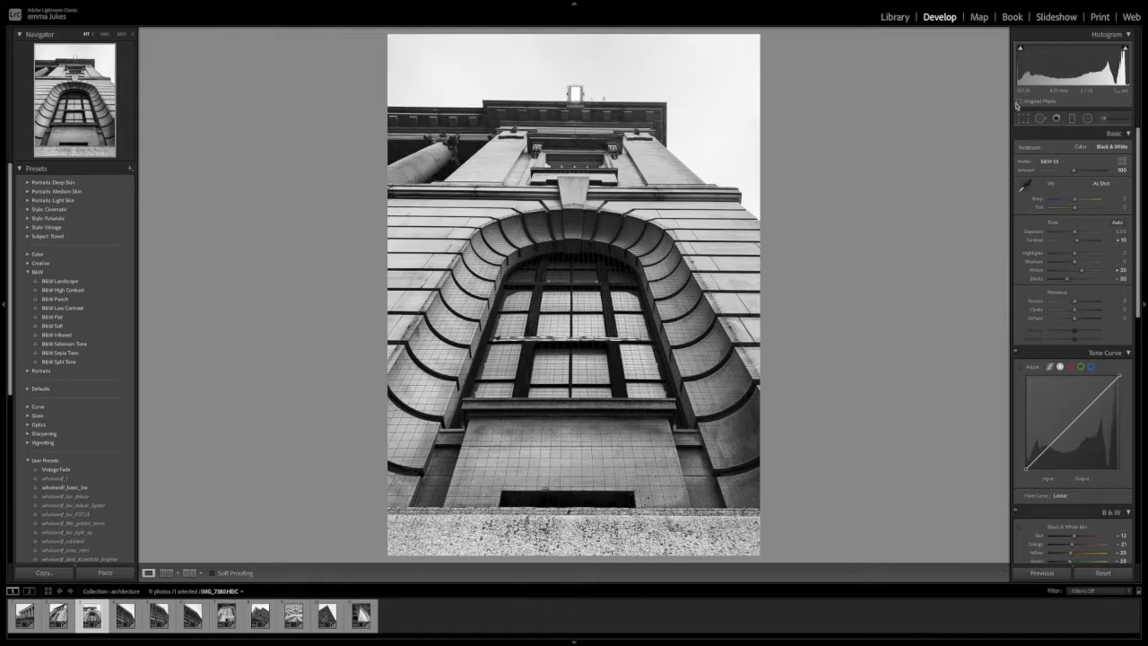
pyautogui.click(1022, 118)
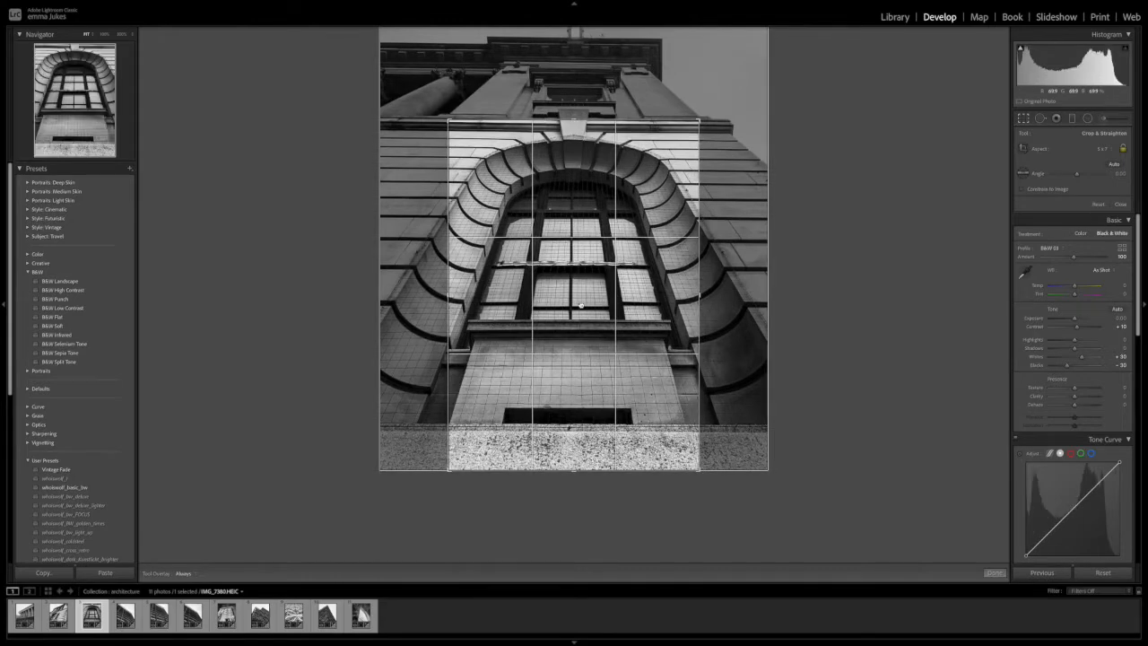
pyautogui.click(994, 572)
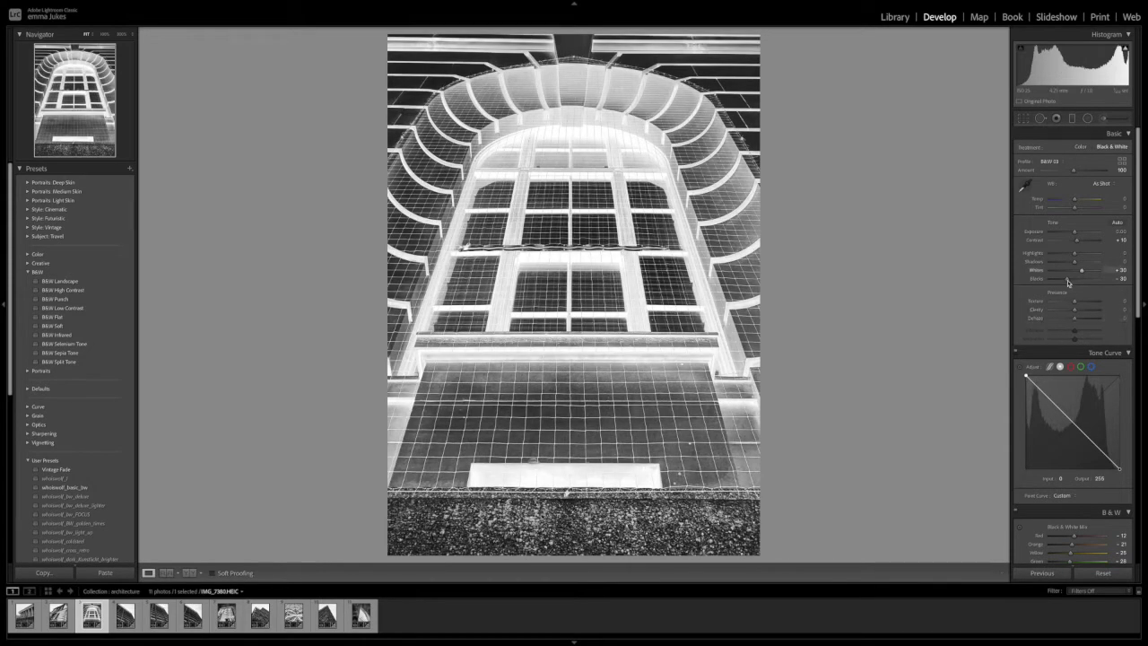
pyautogui.moveTo(1085, 279); pyautogui.dragTo(1058, 280)
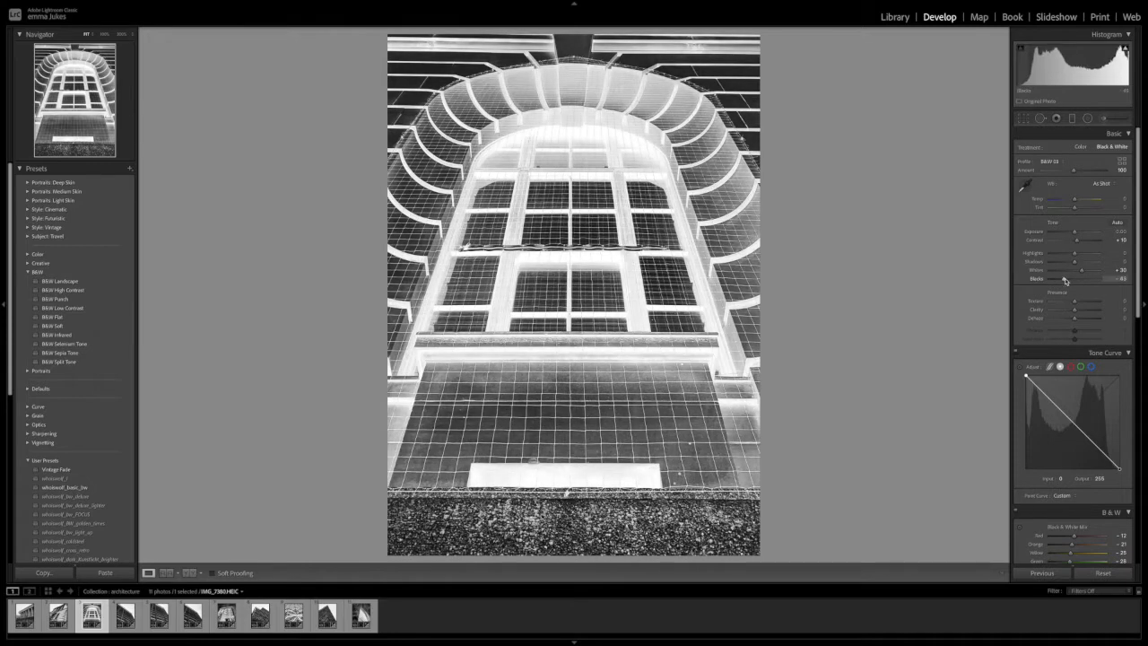
pyautogui.moveTo(1090, 278); pyautogui.dragTo(1076, 278)
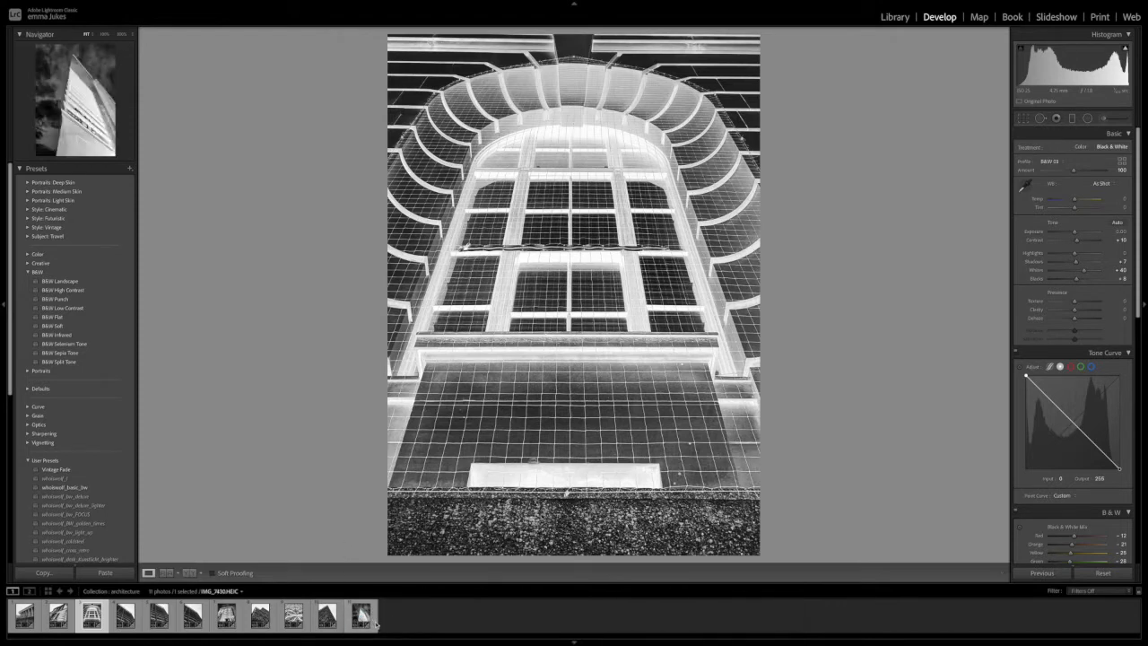
# - Select the skyscraper and arched window negatives and switch to the Print module
pyautogui.click(358, 614)
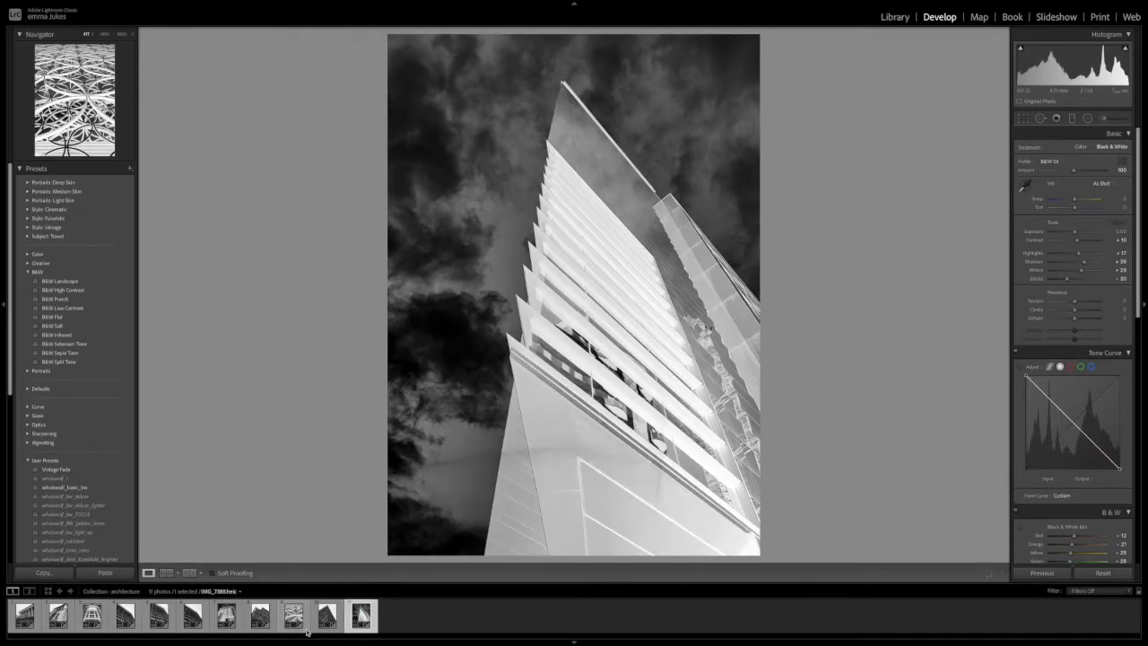
pyautogui.click(126, 614)
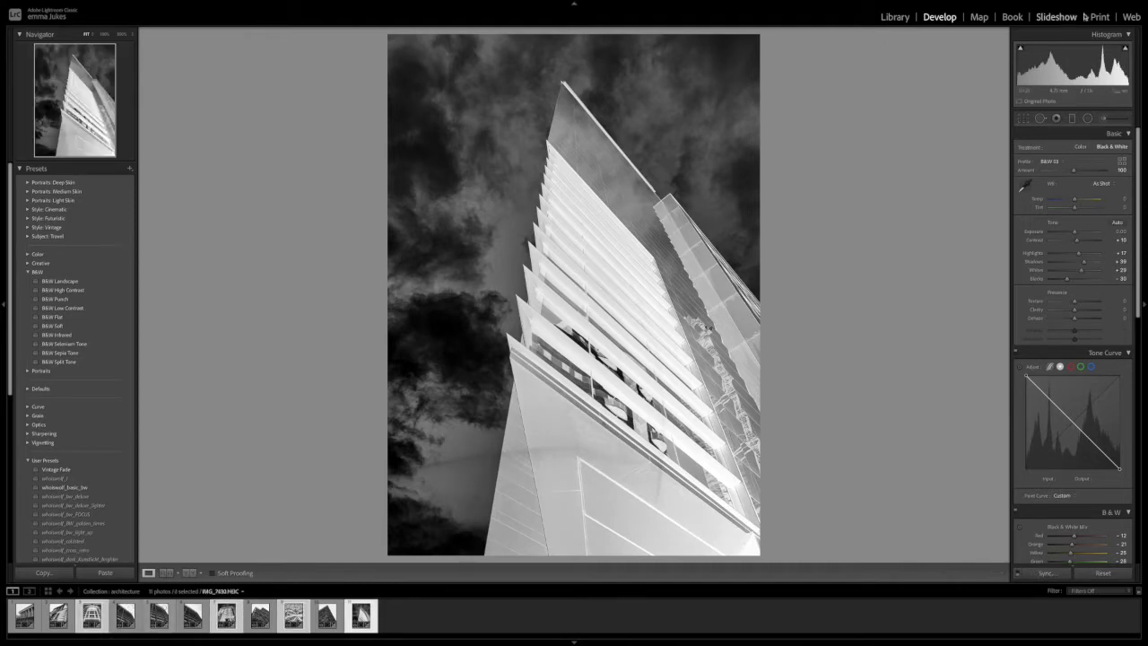
pyautogui.click(1098, 16)
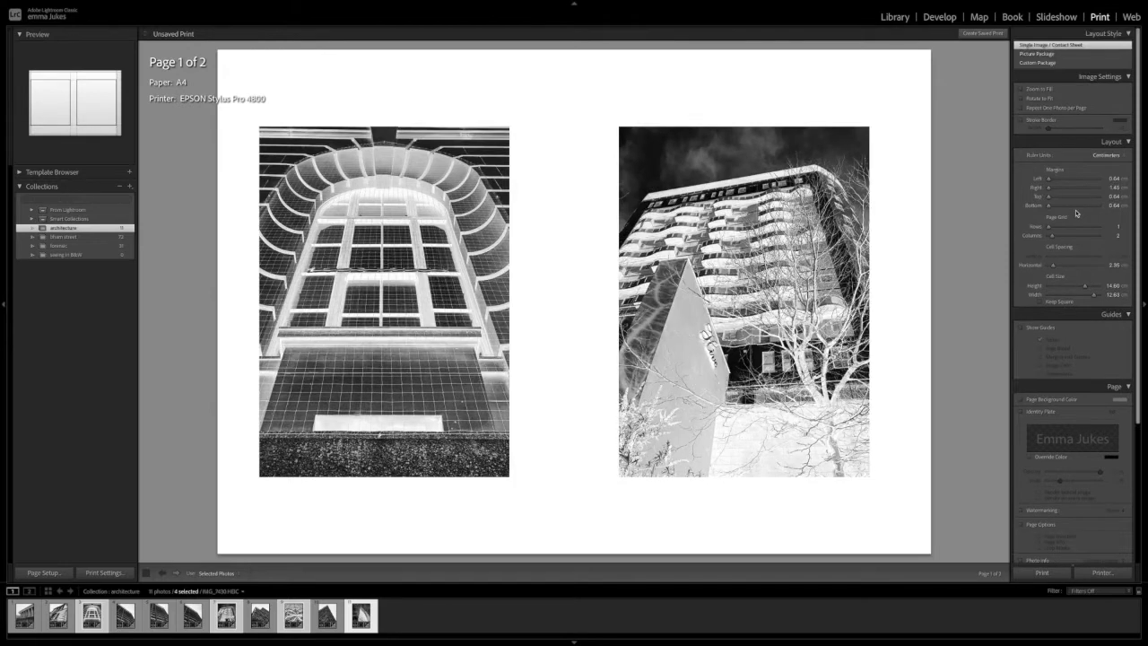
# - Enable rulers and guides on the A4 page and scroll down to Print Job settings
pyautogui.click(1022, 326)
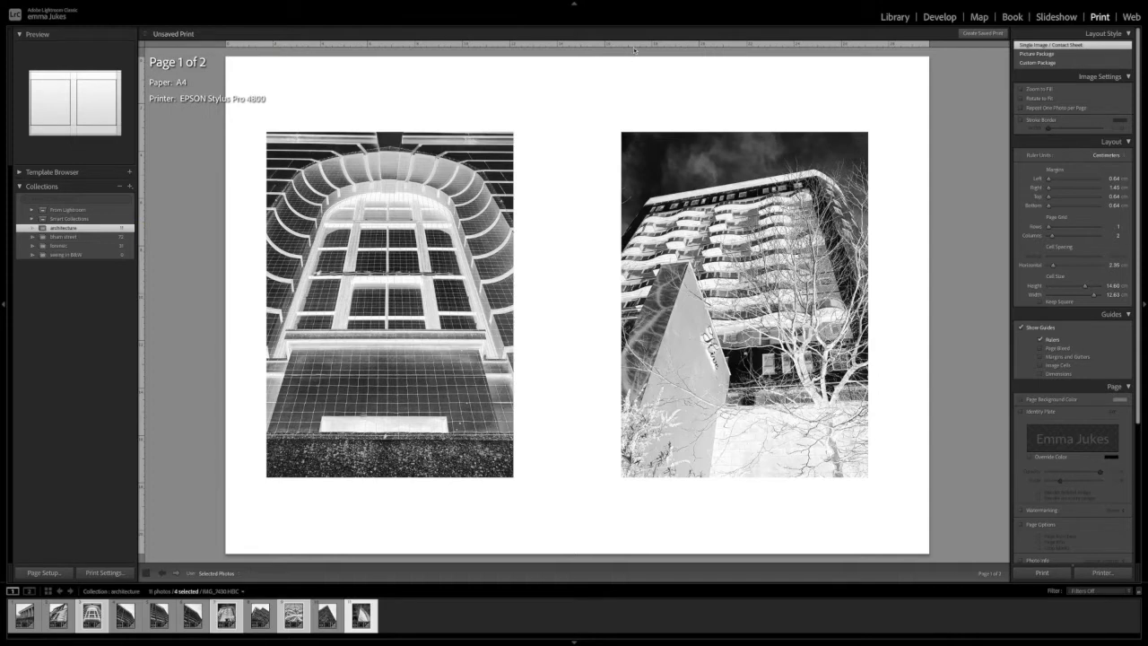
pyautogui.moveTo(280, 50)
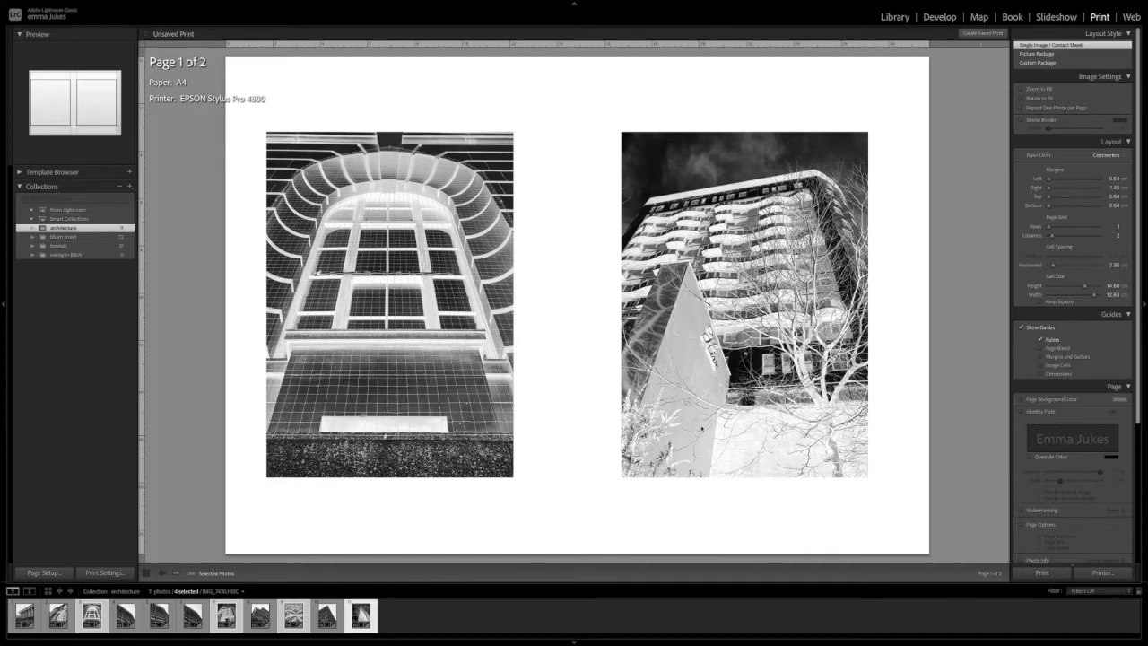
pyautogui.moveTo(968, 412)
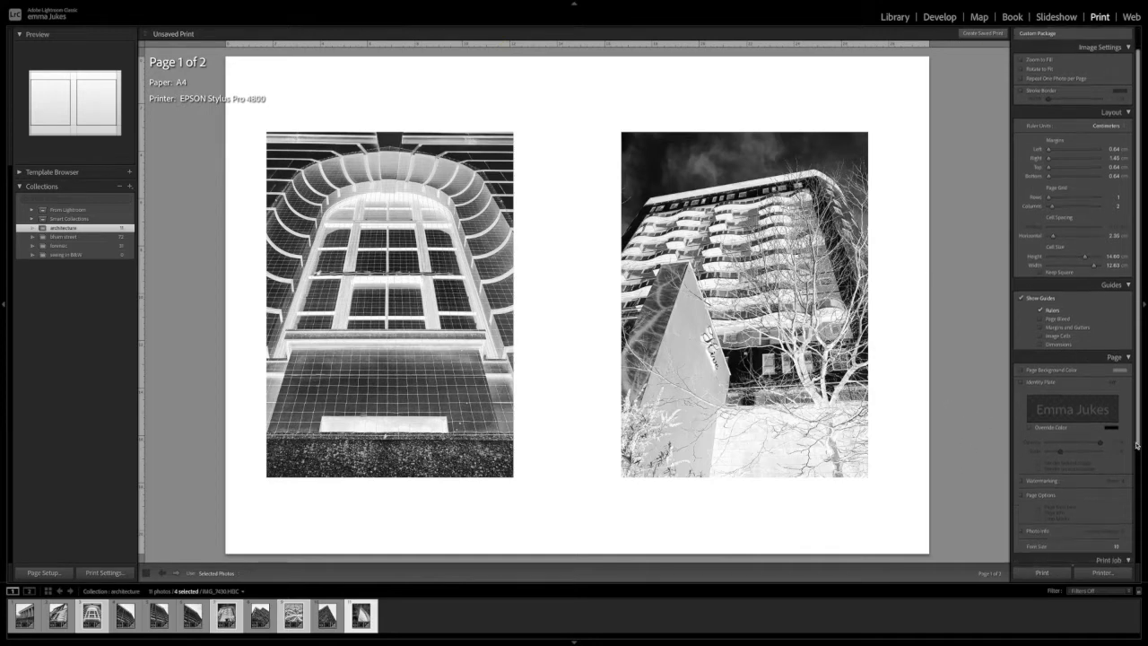
pyautogui.scroll(-3)
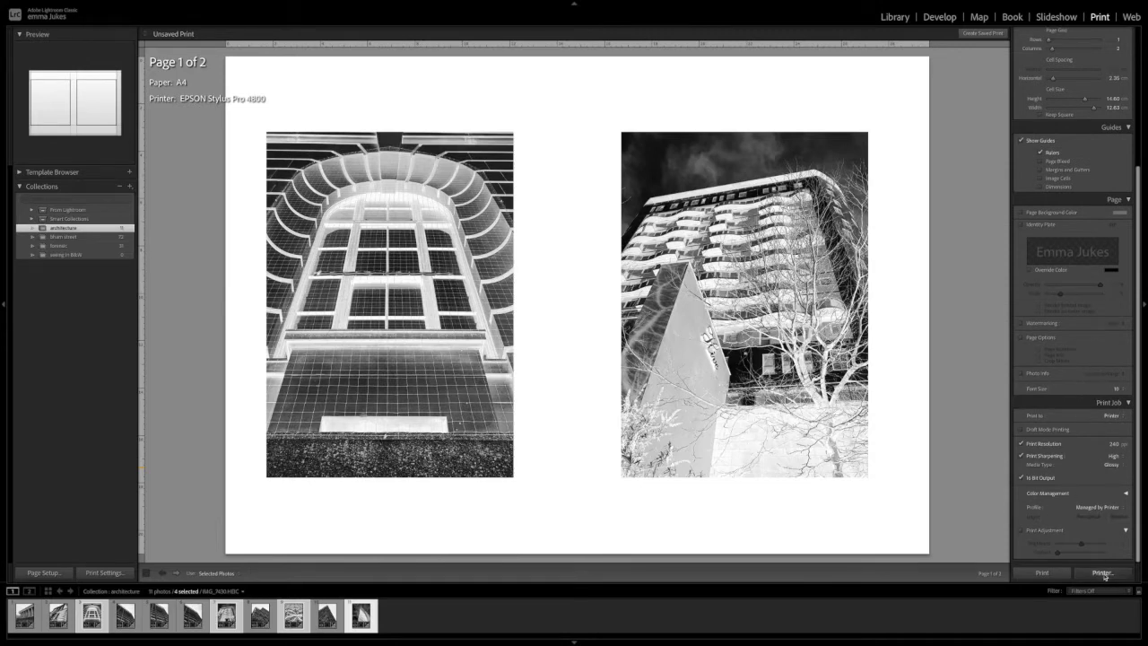
# - Review and cancel the Printer dialog, then set Print To to JPEG File
pyautogui.click(1101, 572)
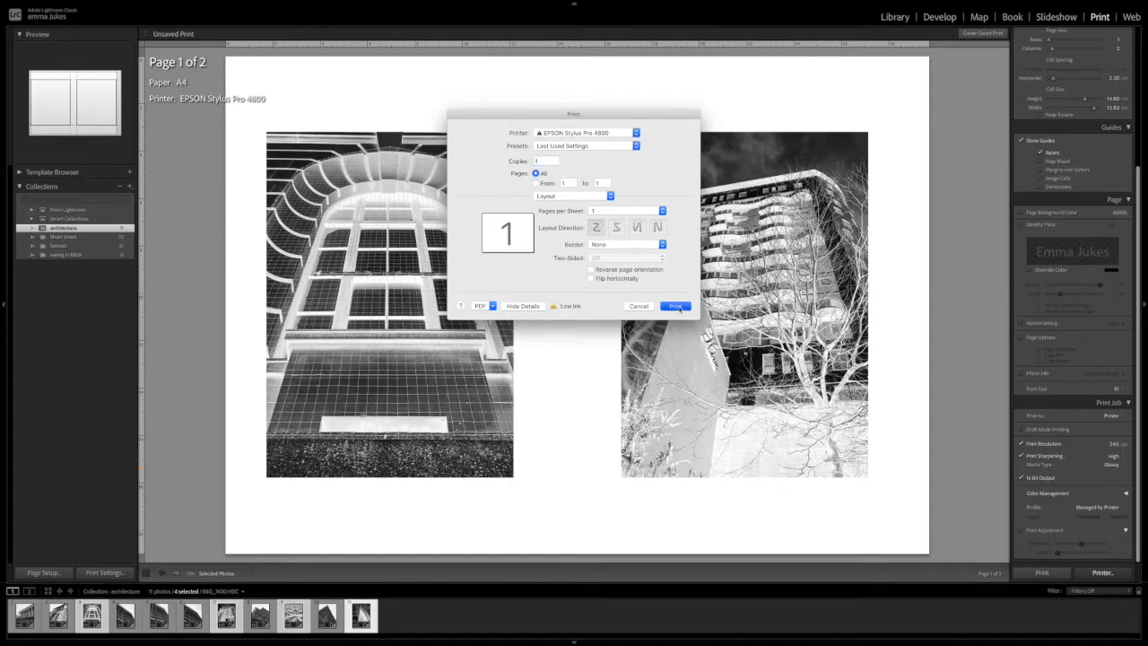
pyautogui.click(675, 305)
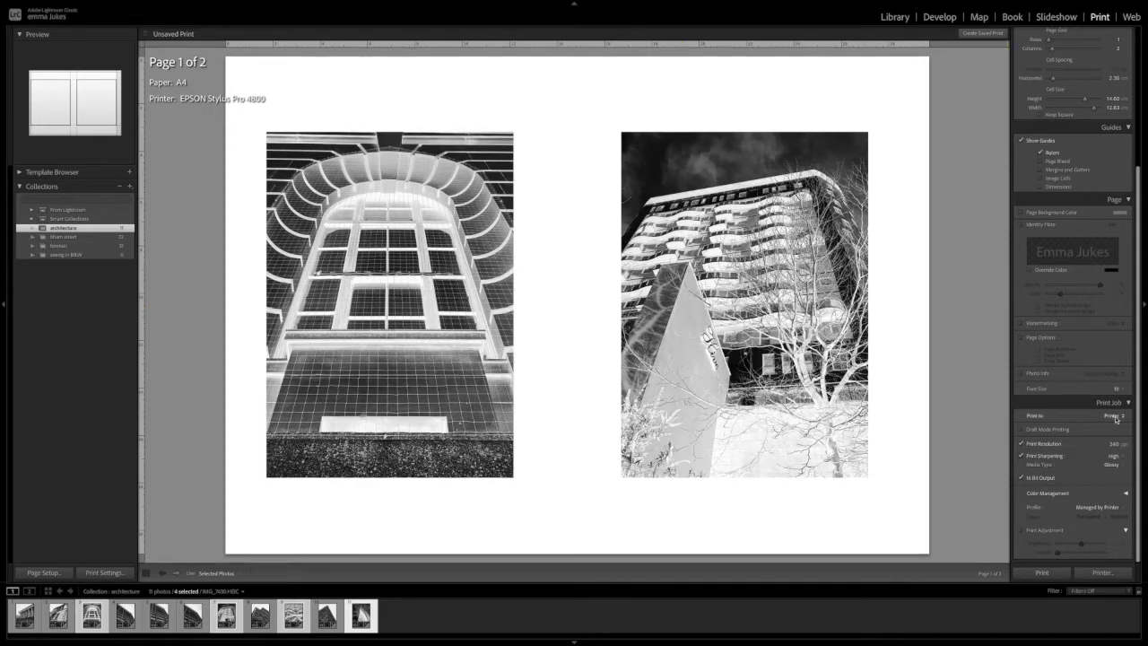
pyautogui.click(1115, 414)
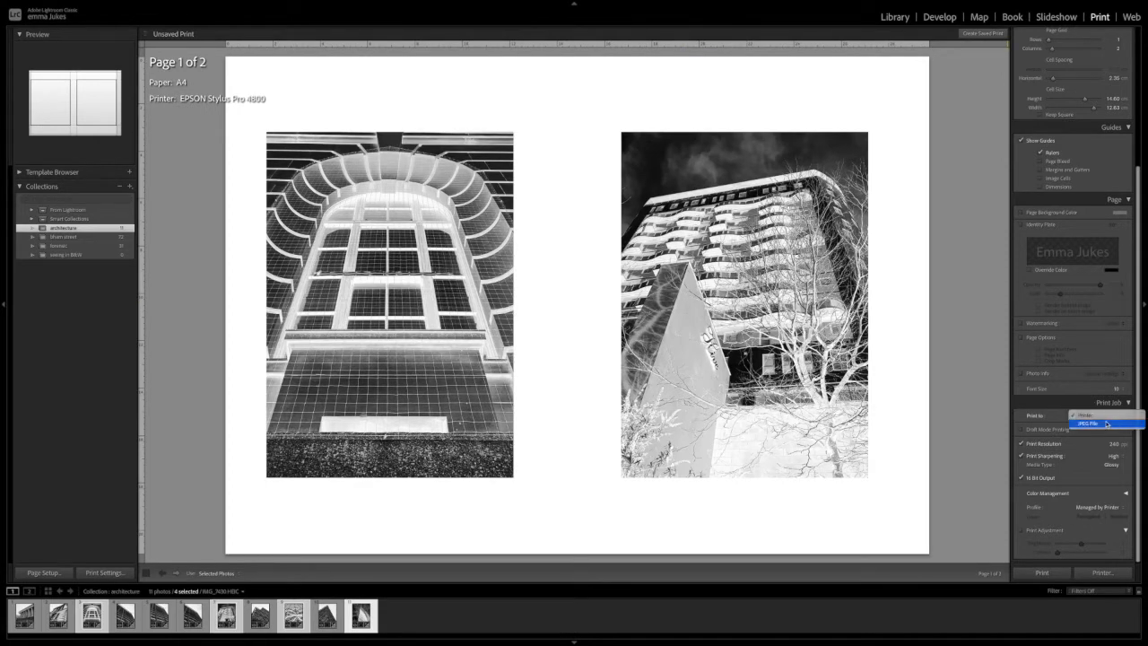
pyautogui.click(1086, 424)
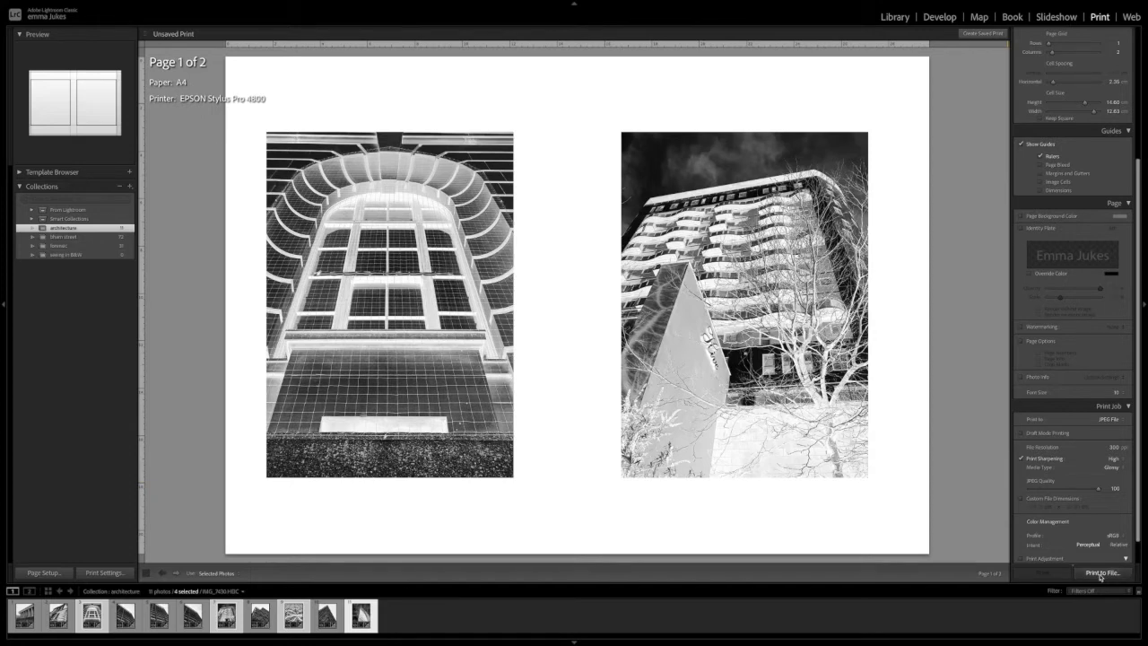
# - Print to file, saving the page to the Desktop as a JPEG named 'paper negative'
pyautogui.click(1101, 572)
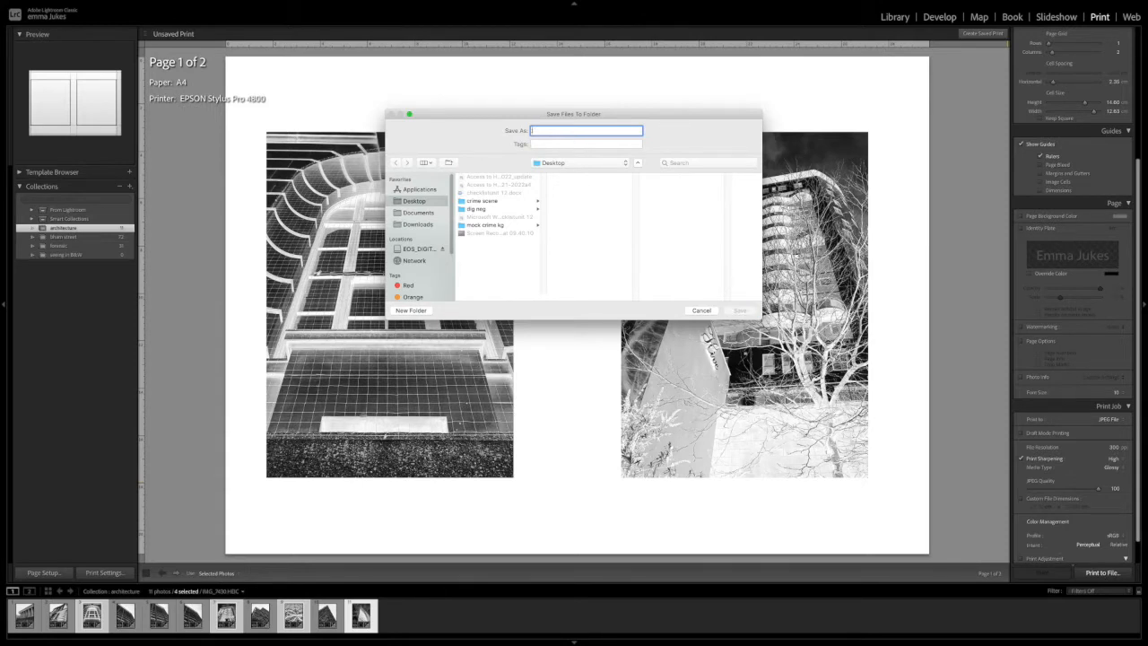
pyautogui.write('paper neg')
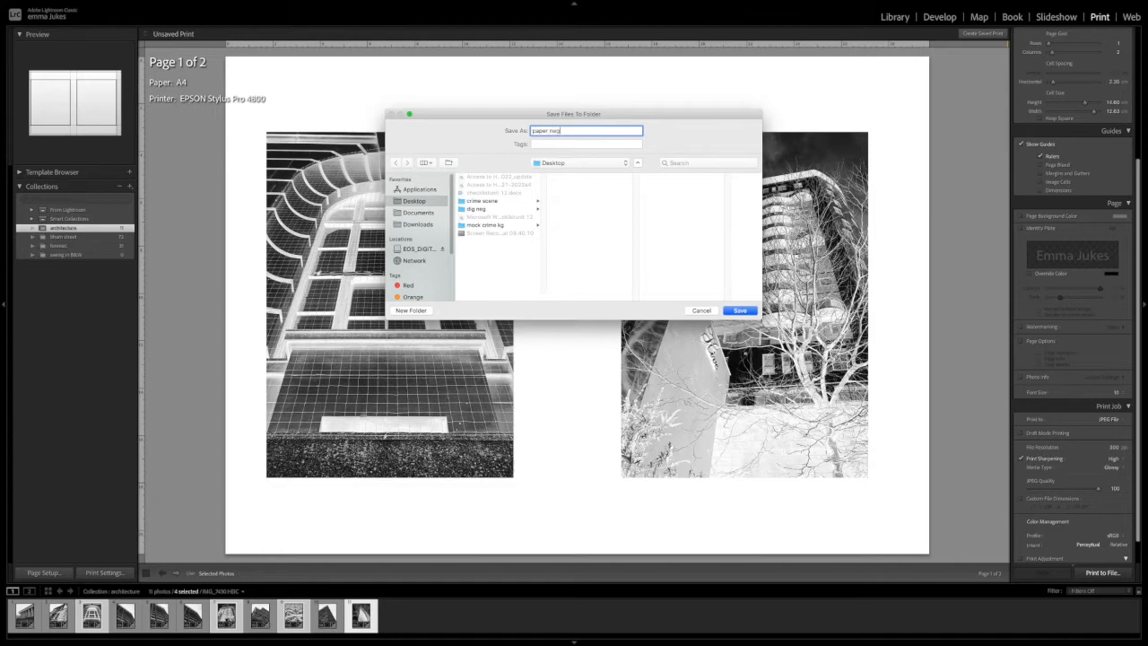
pyautogui.write('ative')
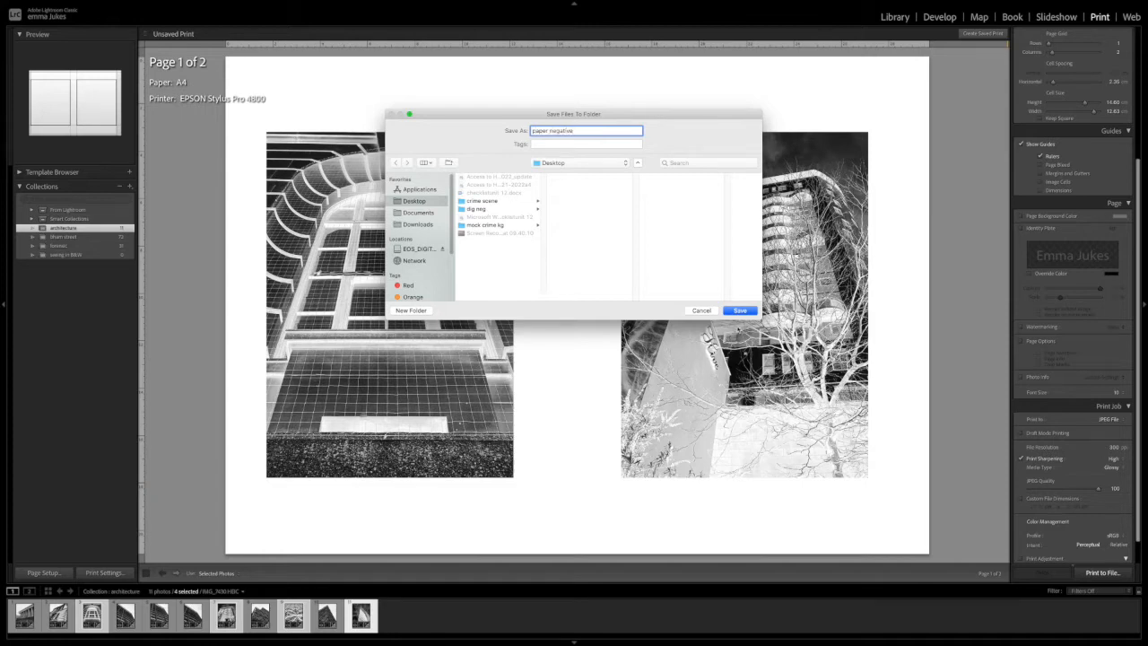
pyautogui.click(739, 308)
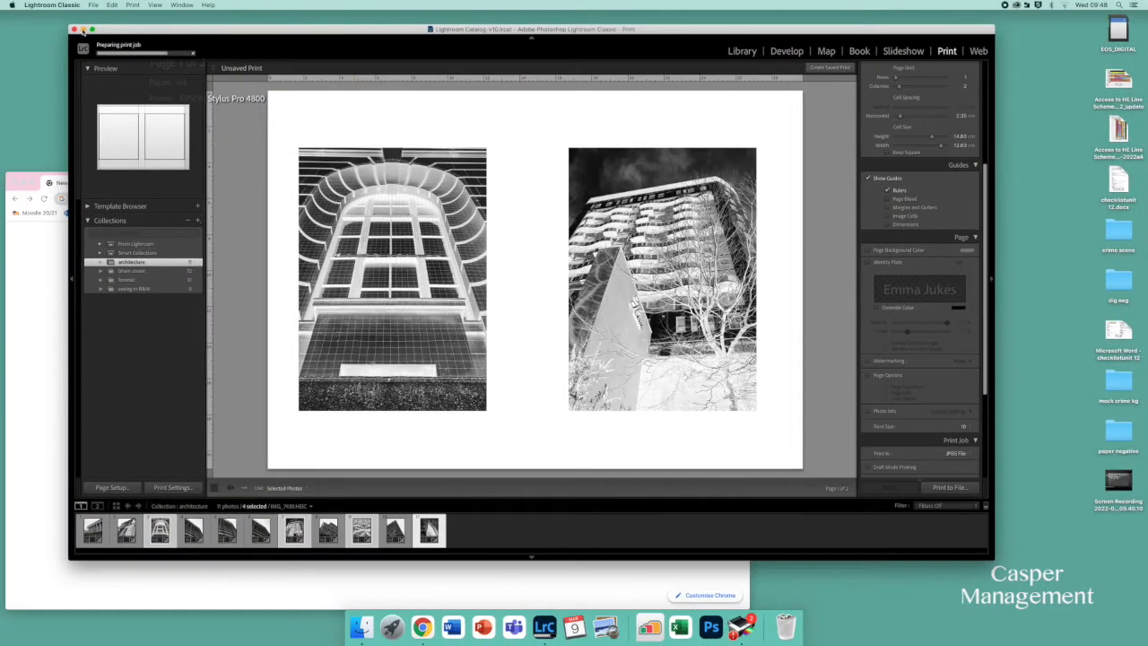
# - In Chrome, enter 'uni' in the address bar and load the unified online learning portal
pyautogui.click(420, 626)
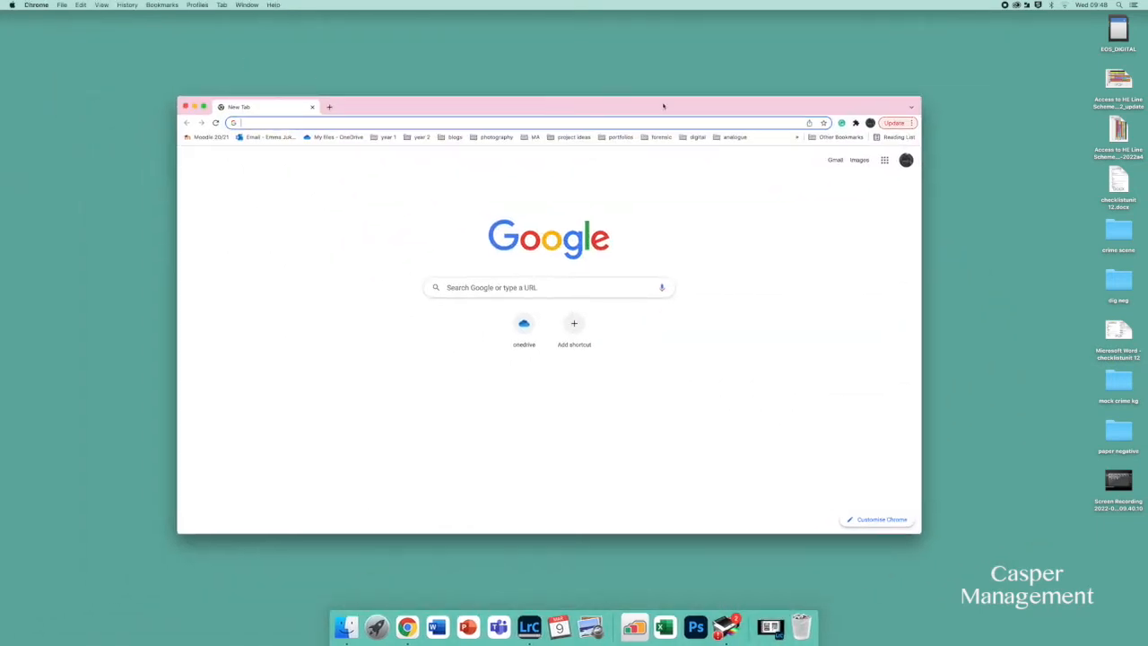
pyautogui.write('uni')
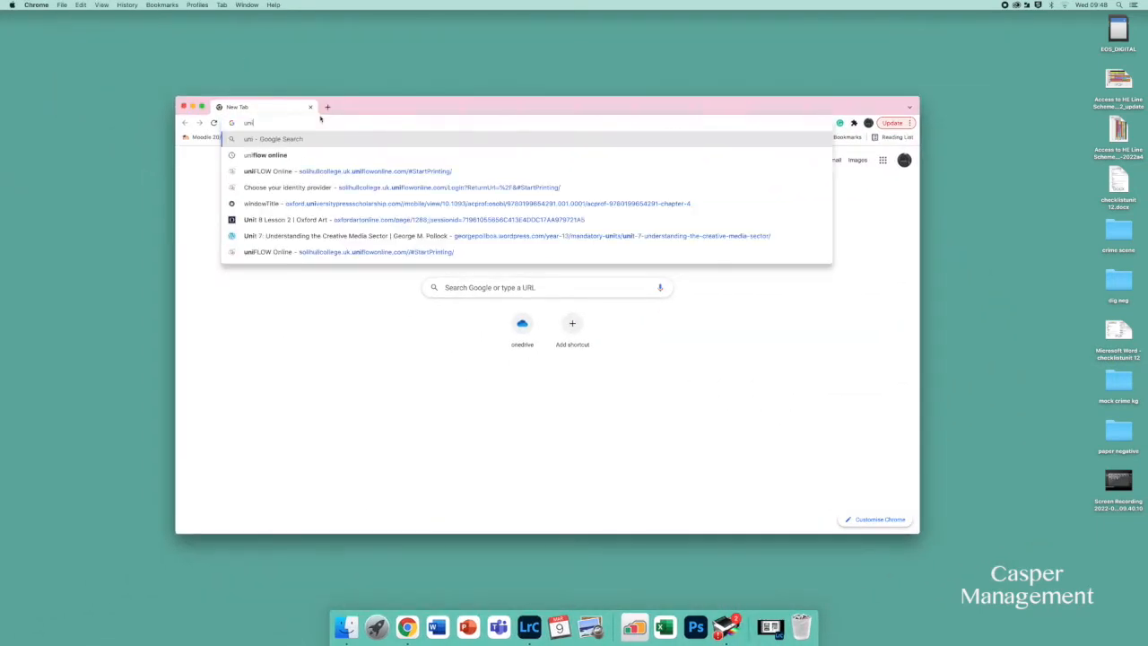
pyautogui.click(402, 188)
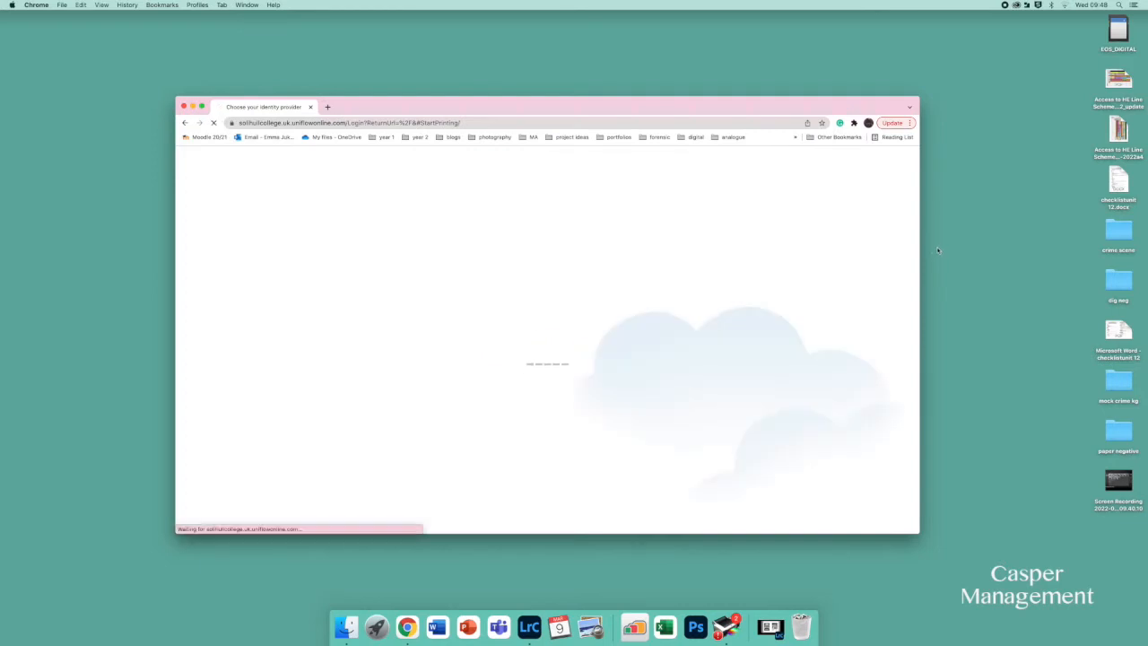